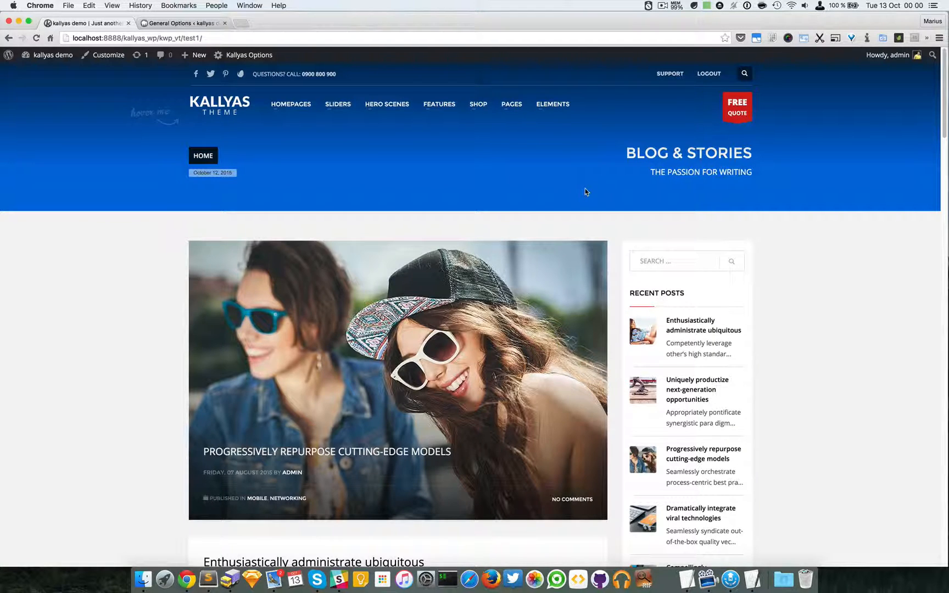
mouse_move(584, 204)
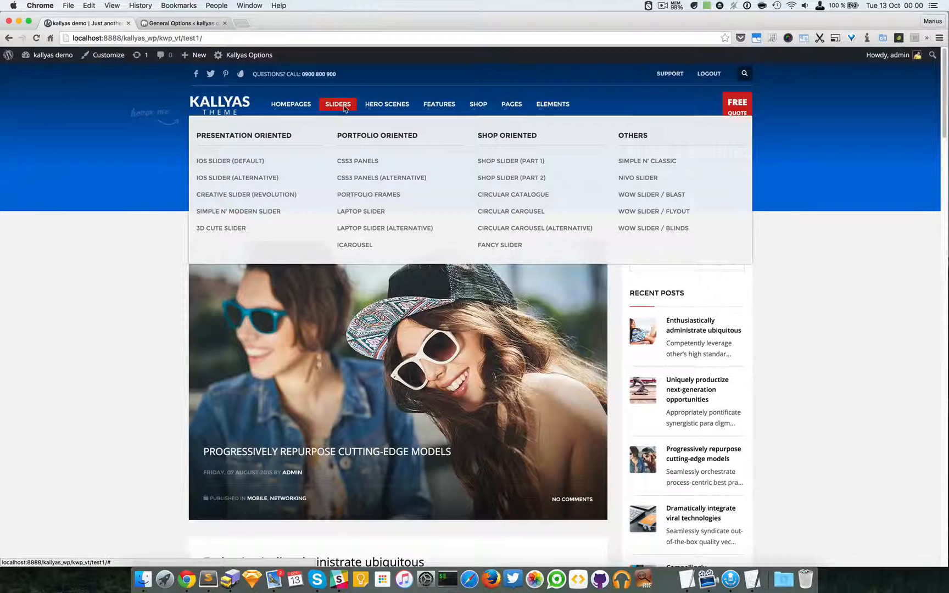
mouse_move(357, 161)
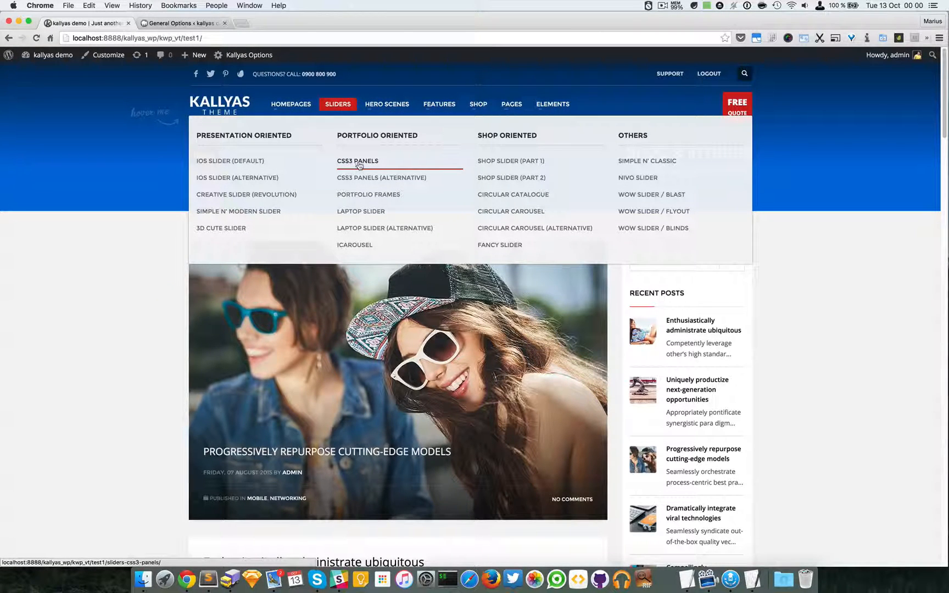
mouse_move(381, 177)
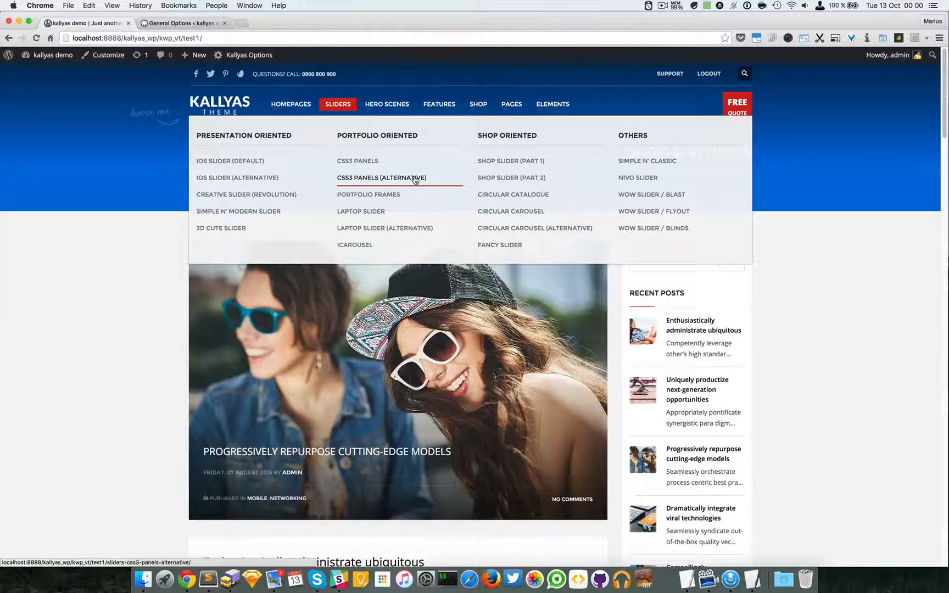
- Open the alternative CSS3 Panels slider demo page in a new browser tab
left_click(358, 161)
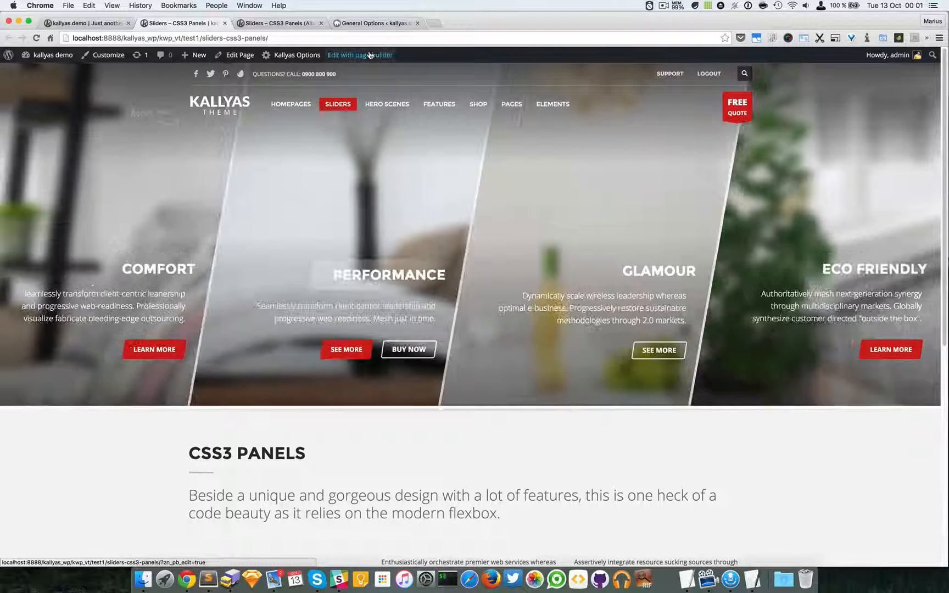
- Switch the CSS3 Panels page into page builder editing and open the slider's options (height 700, blur effect)
left_click(360, 55)
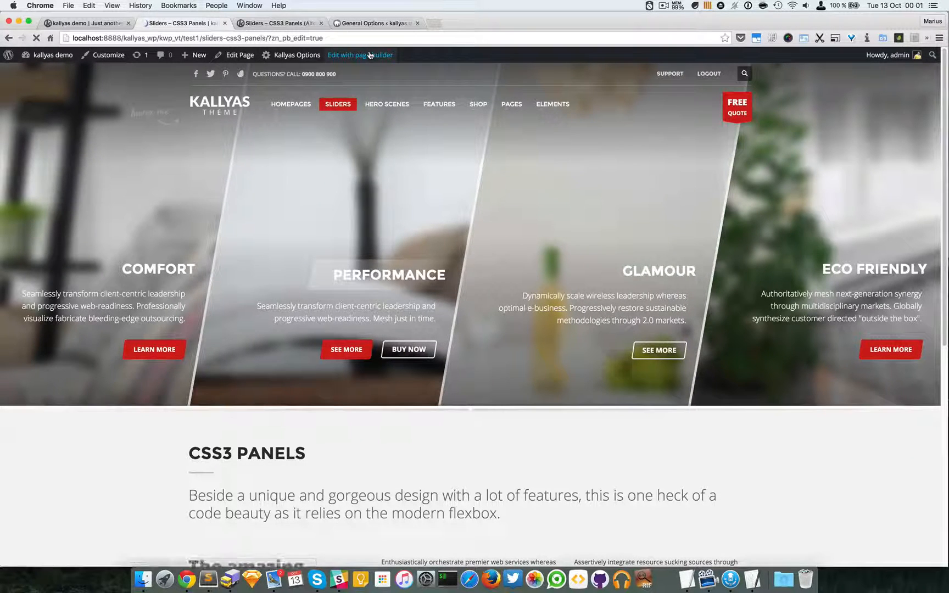
left_click(359, 55)
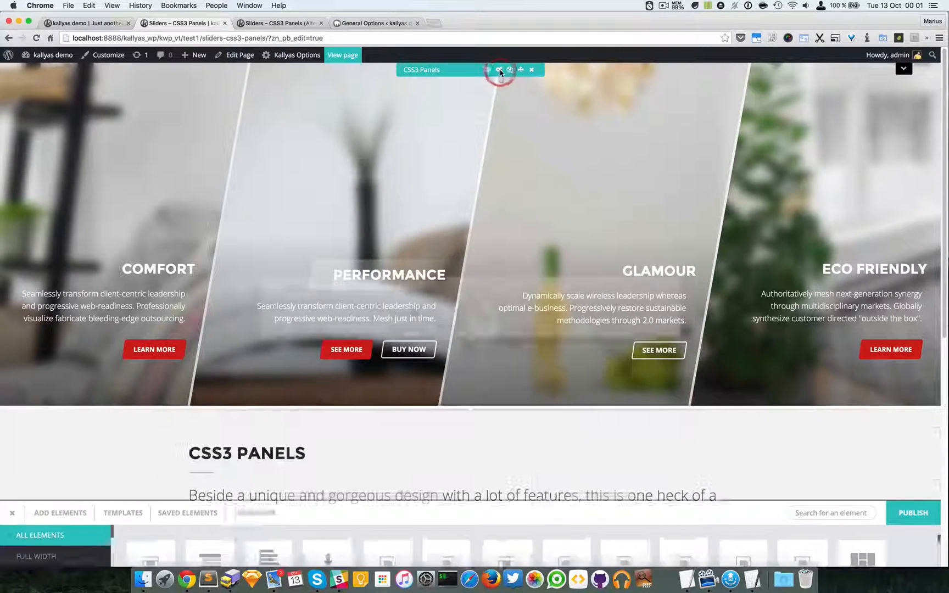
left_click(498, 69)
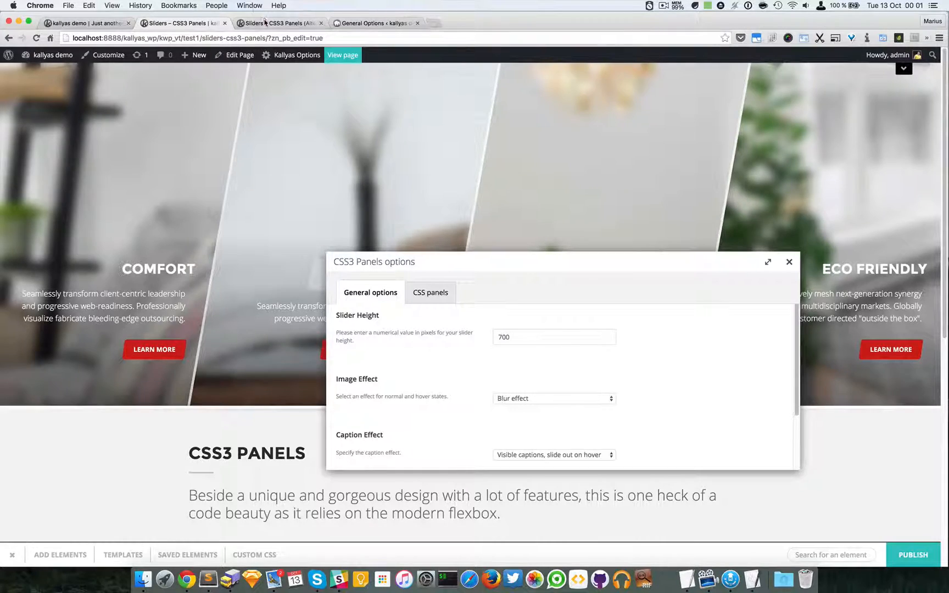
left_click(278, 24)
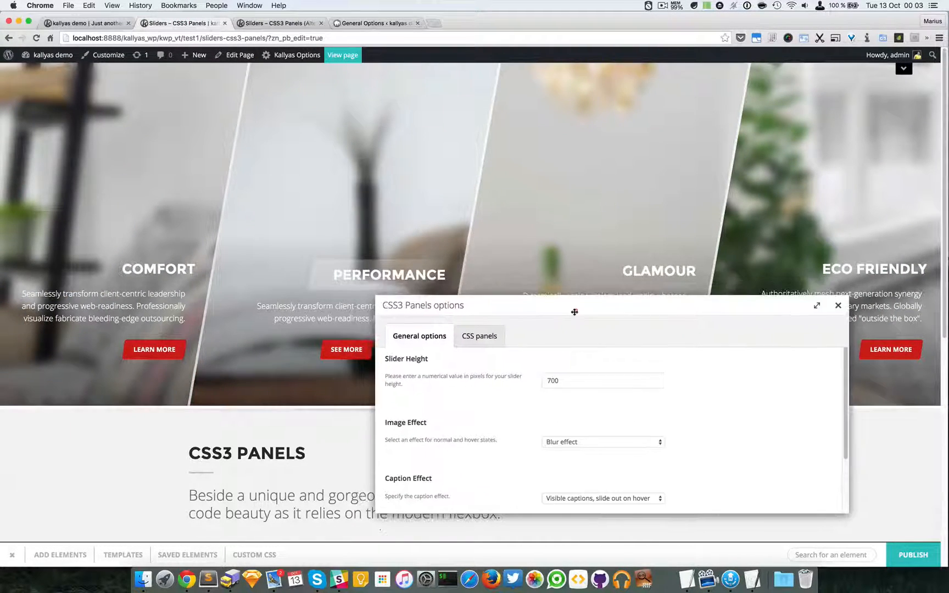
mouse_move(412, 386)
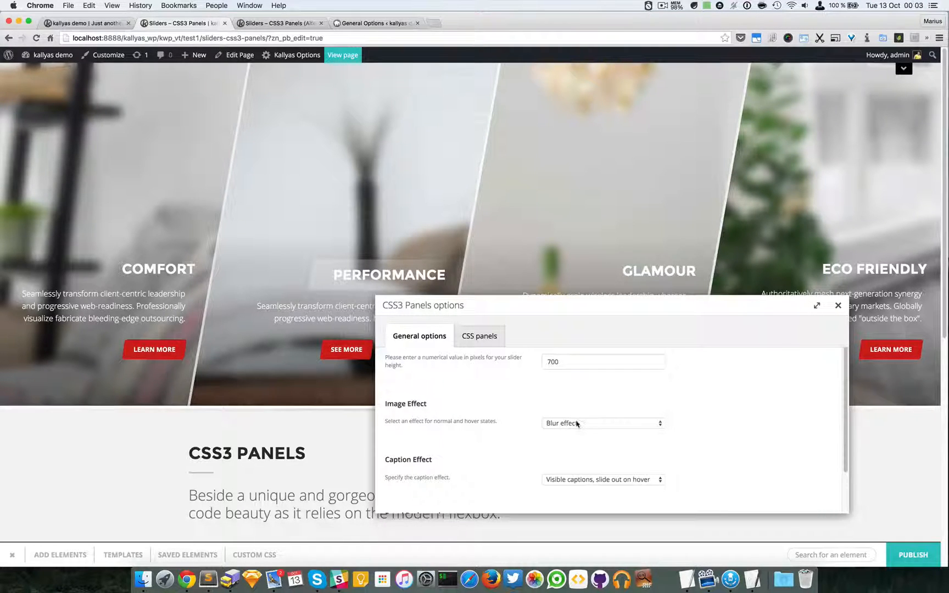
- Set the slider's Image Effect to Grayscale Effect so the panels show in black and white
left_click(602, 422)
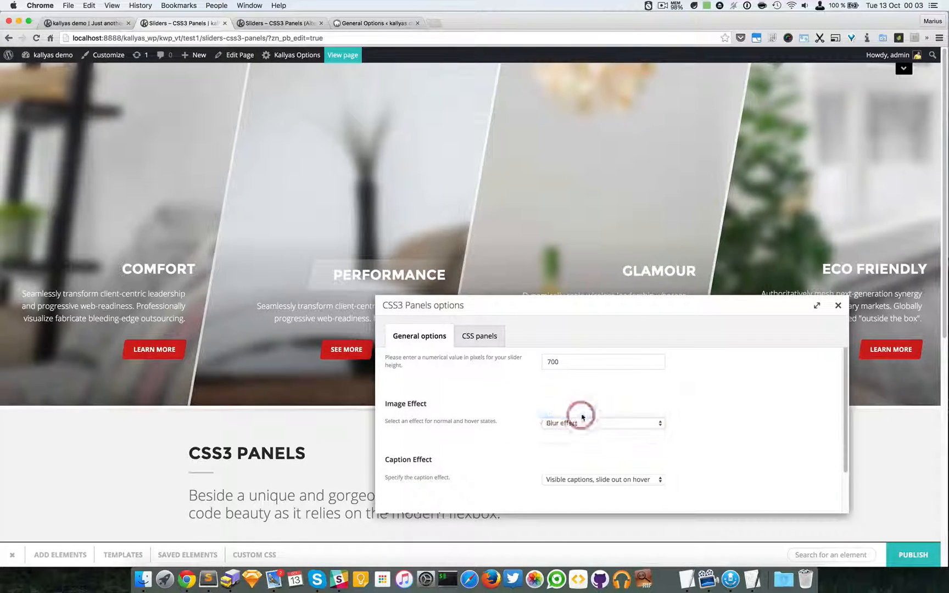
left_click(838, 305)
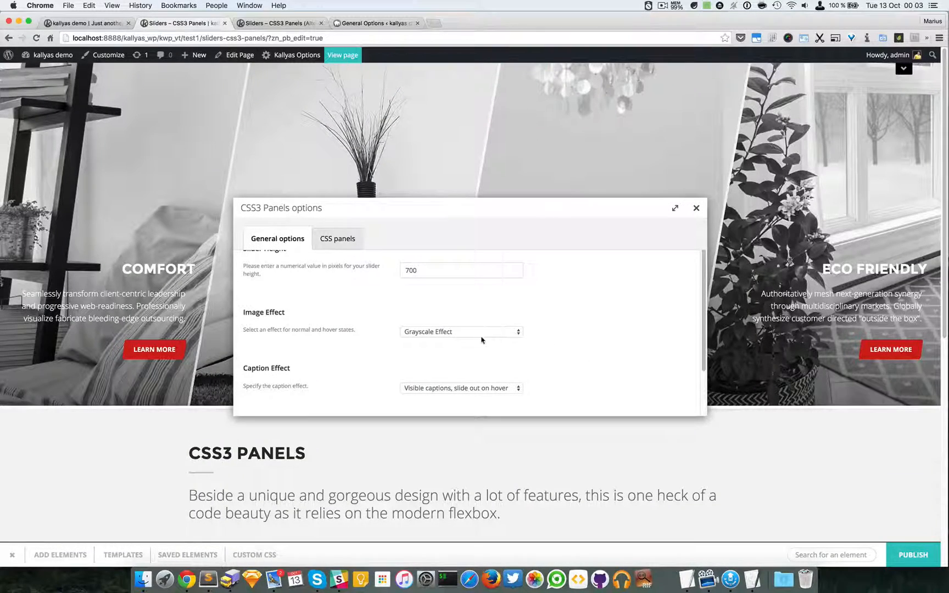
left_click(460, 330)
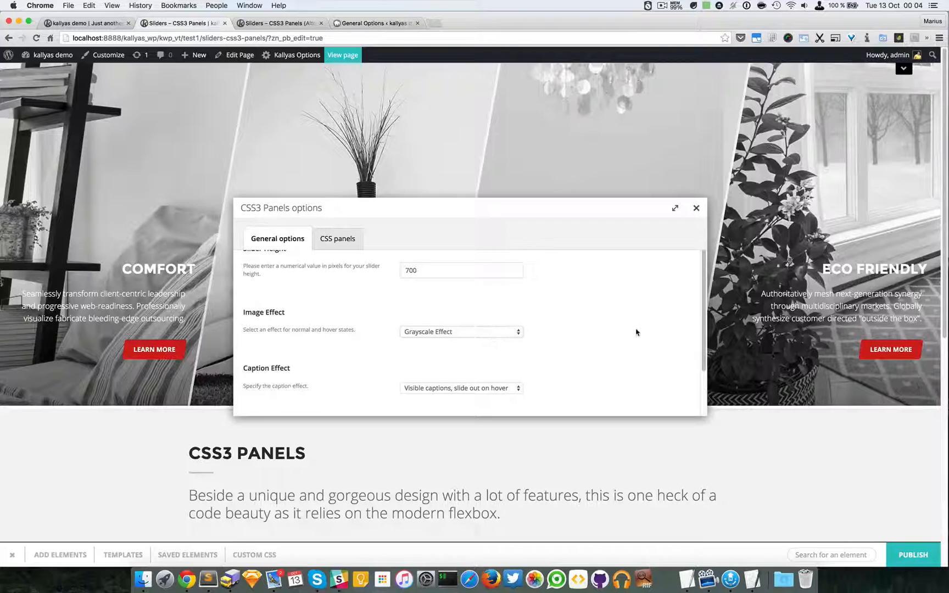
- Set Panel Resize on hover to No and Image Effect to Grayscale & Blur Effect
scroll("down", 3)
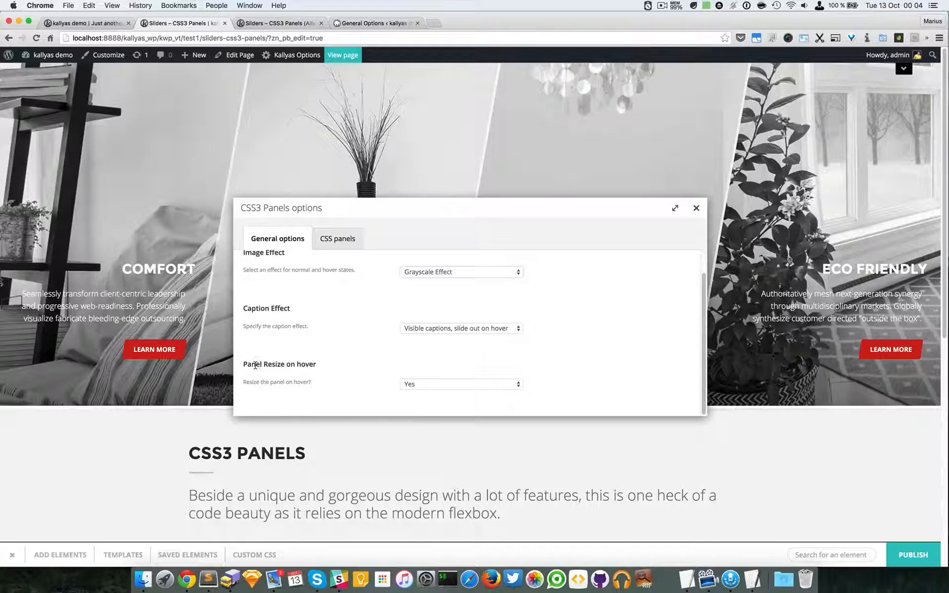
mouse_move(456, 378)
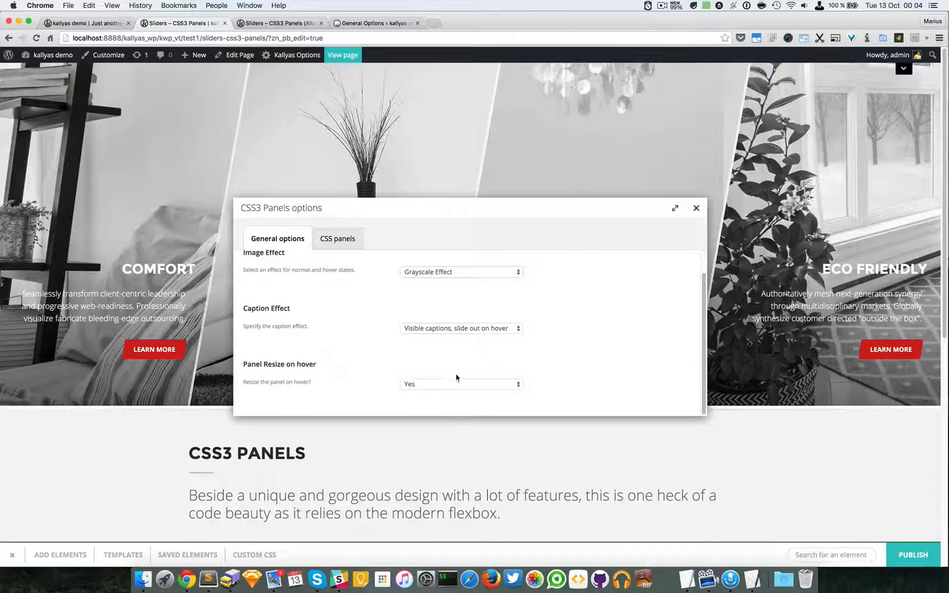
left_click(460, 383)
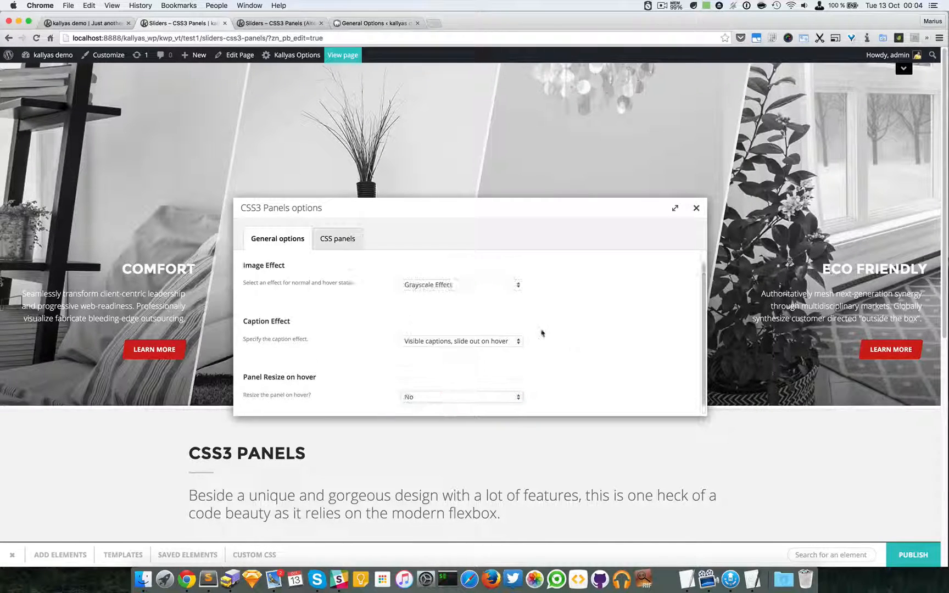
left_click(460, 285)
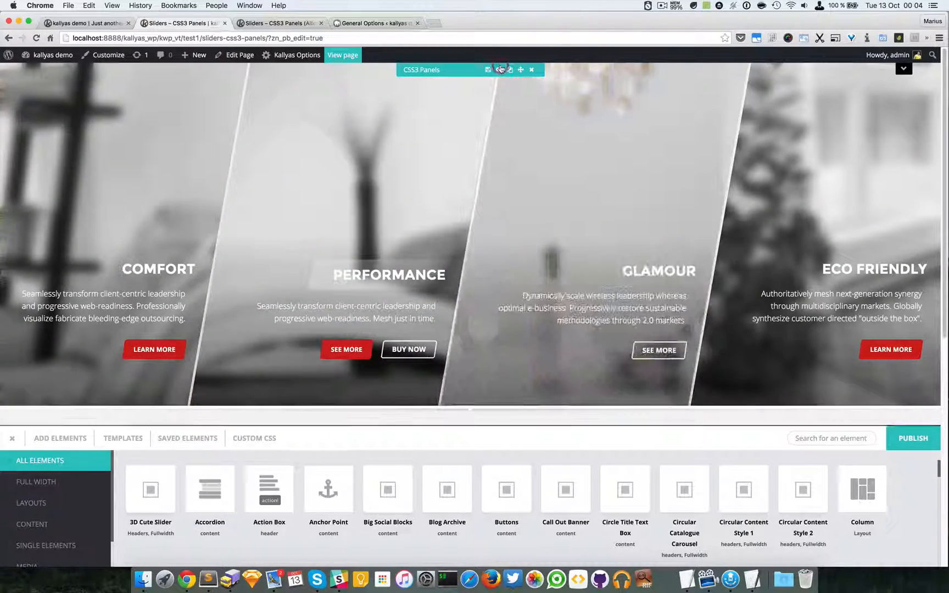
- Reopen the CSS3 Panels slider options showing Grayscale & Blur and no hover resize
left_click(499, 69)
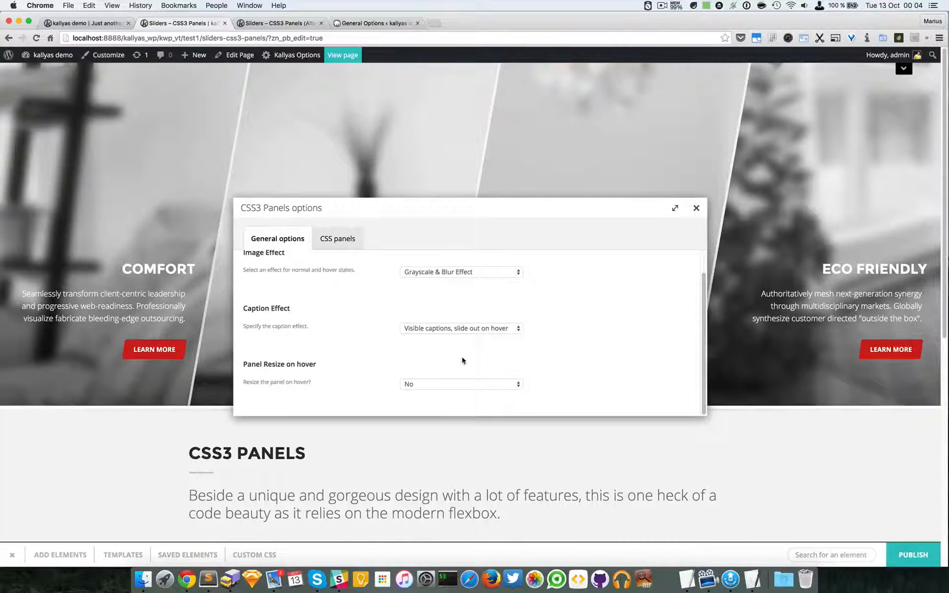
mouse_move(441, 387)
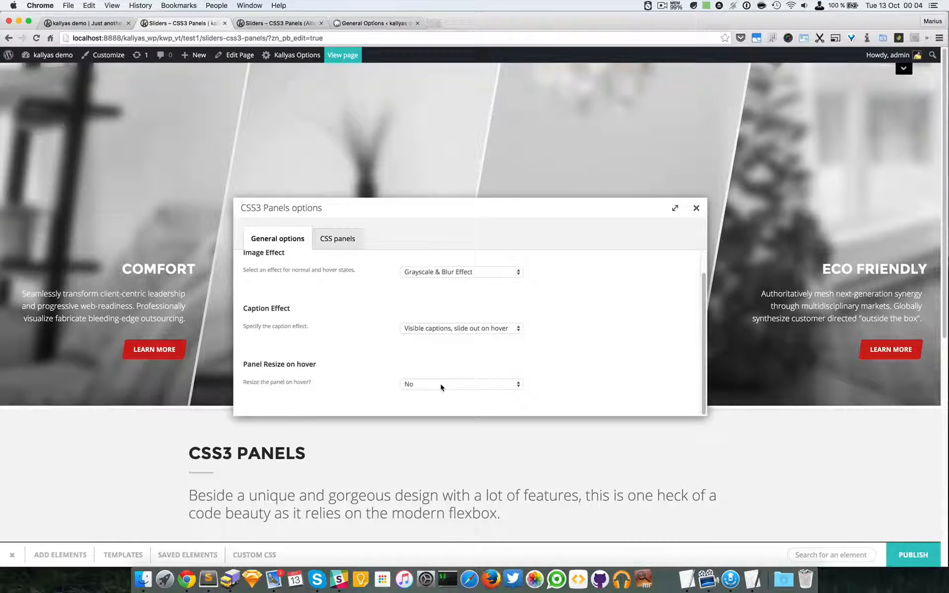
mouse_move(238, 174)
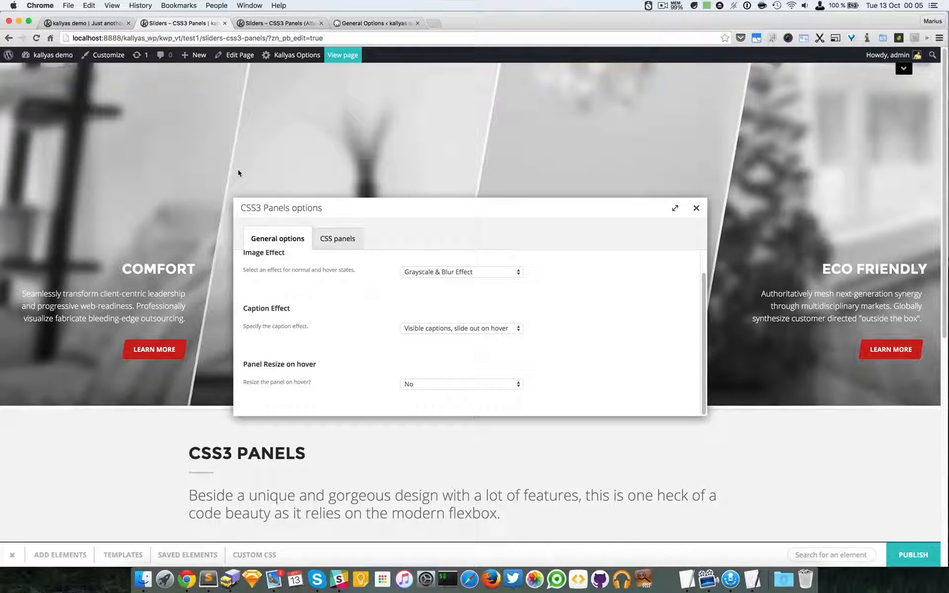
mouse_move(451, 356)
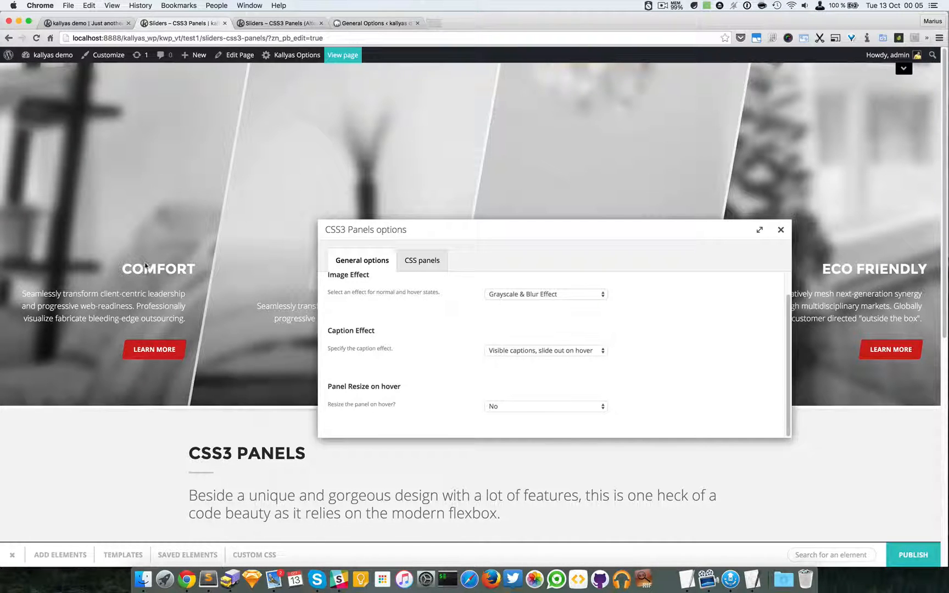
mouse_move(247, 314)
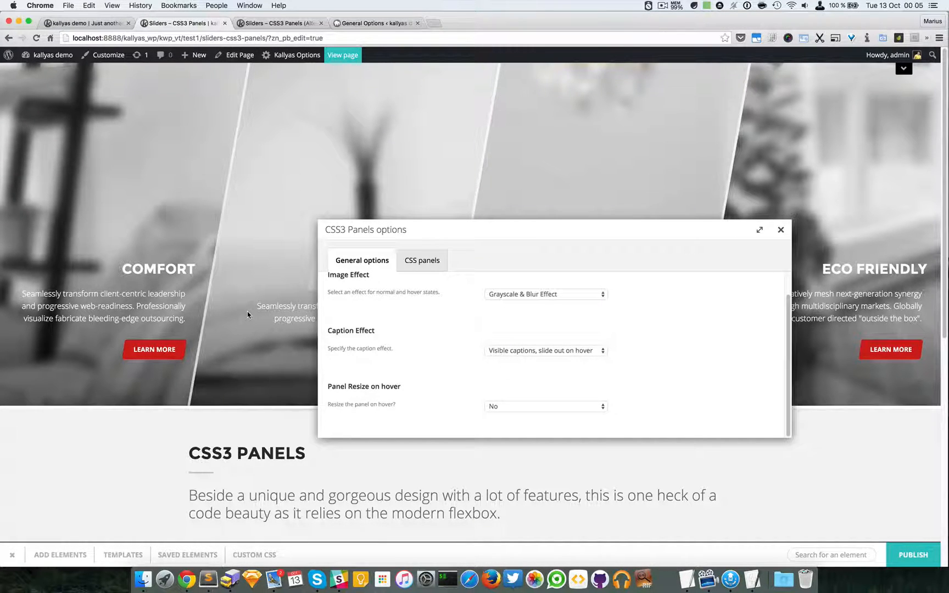
mouse_move(348, 301)
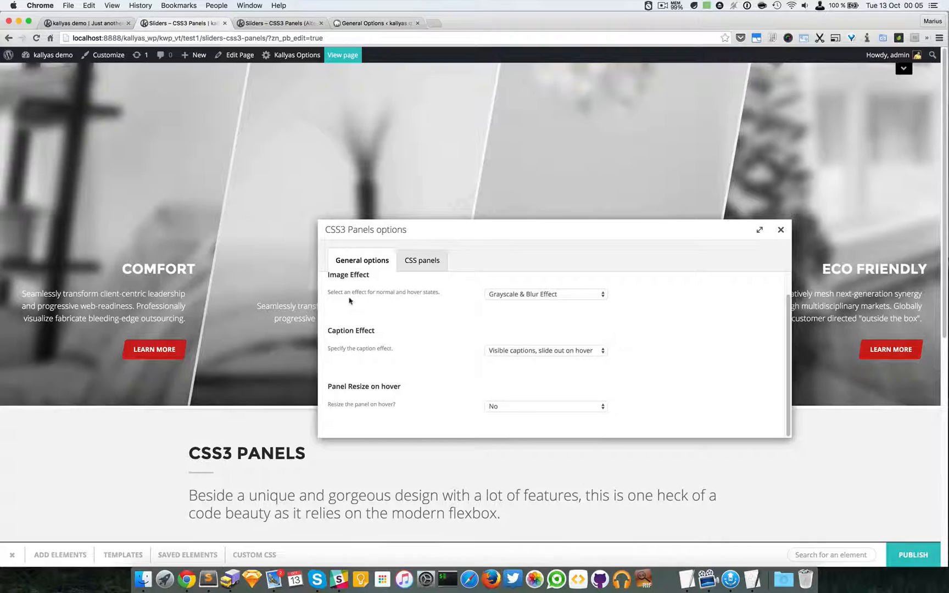
- Set Caption Effect to 'Hidden captions, fade in on hover'
left_click(544, 350)
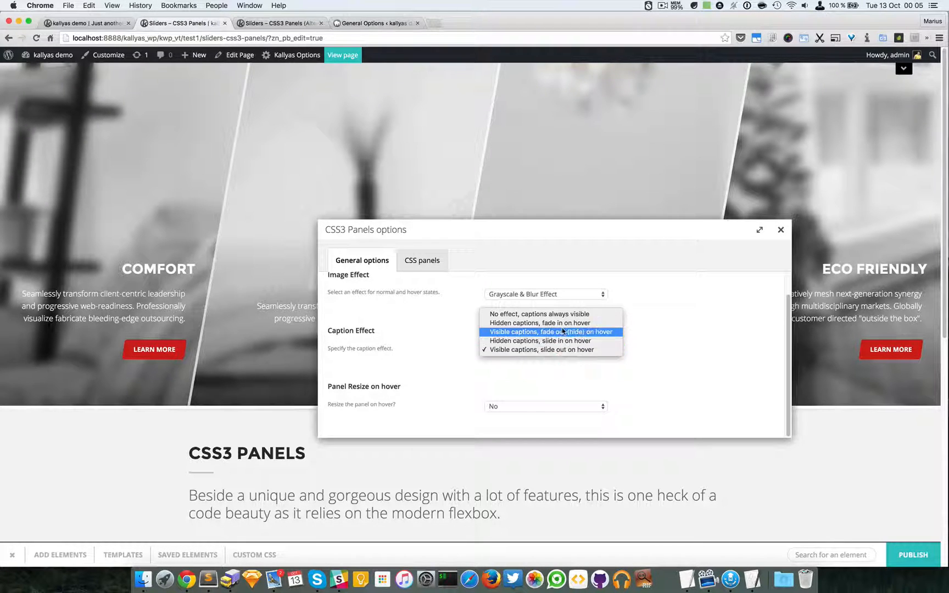
mouse_move(538, 313)
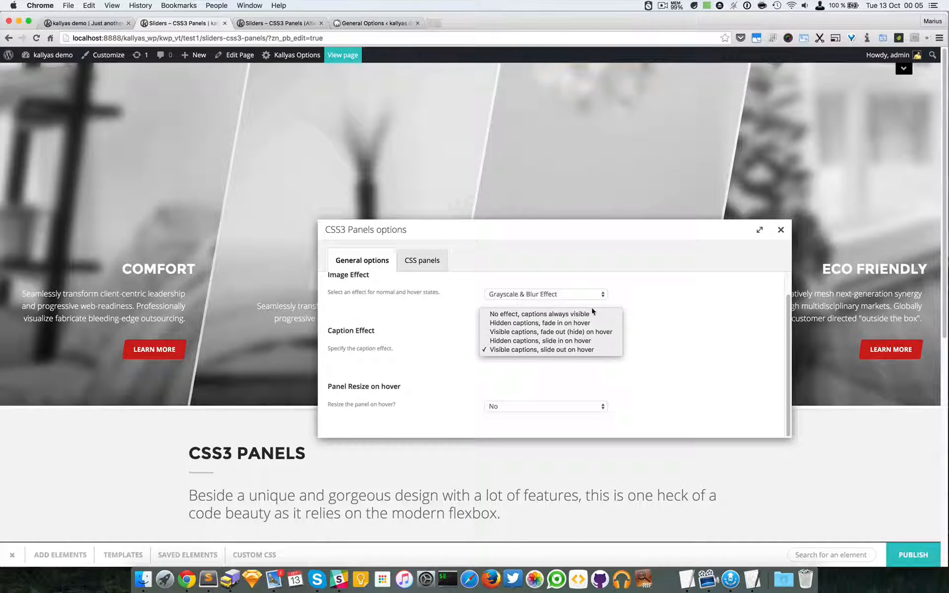
mouse_move(550, 322)
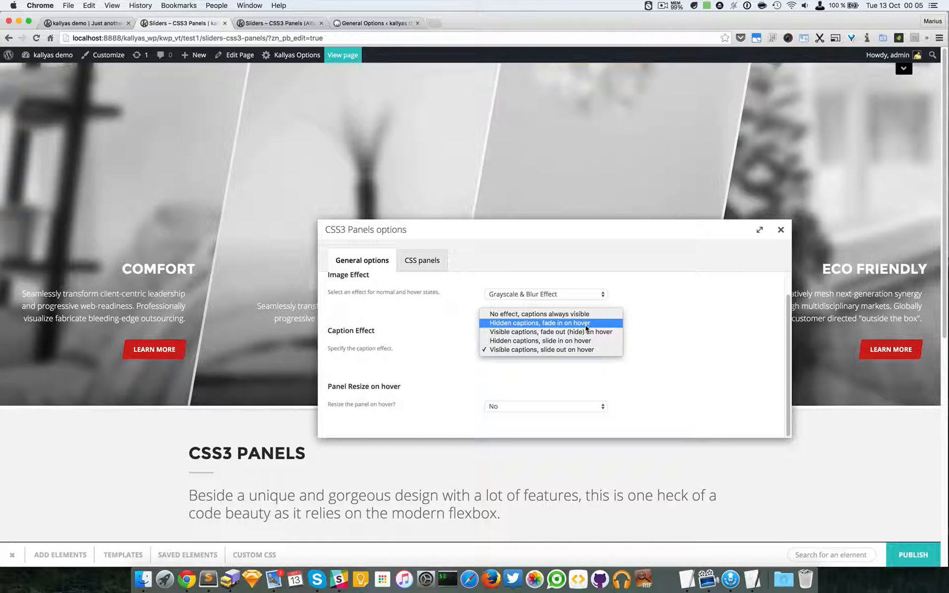
left_click(537, 323)
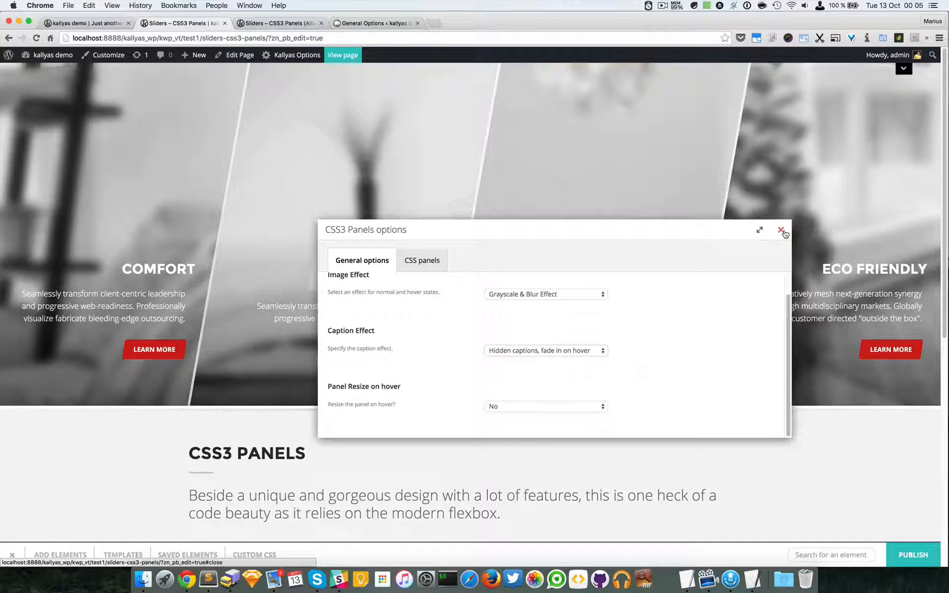
mouse_move(705, 260)
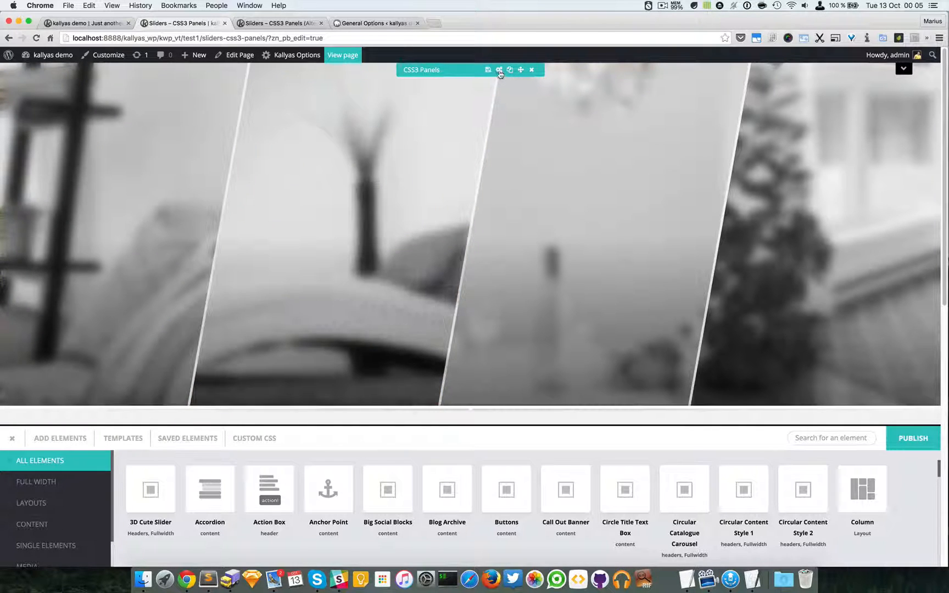
- Set Caption Effect to 'Visible captions, fade out (hide) on hover' and close the options
left_click(498, 69)
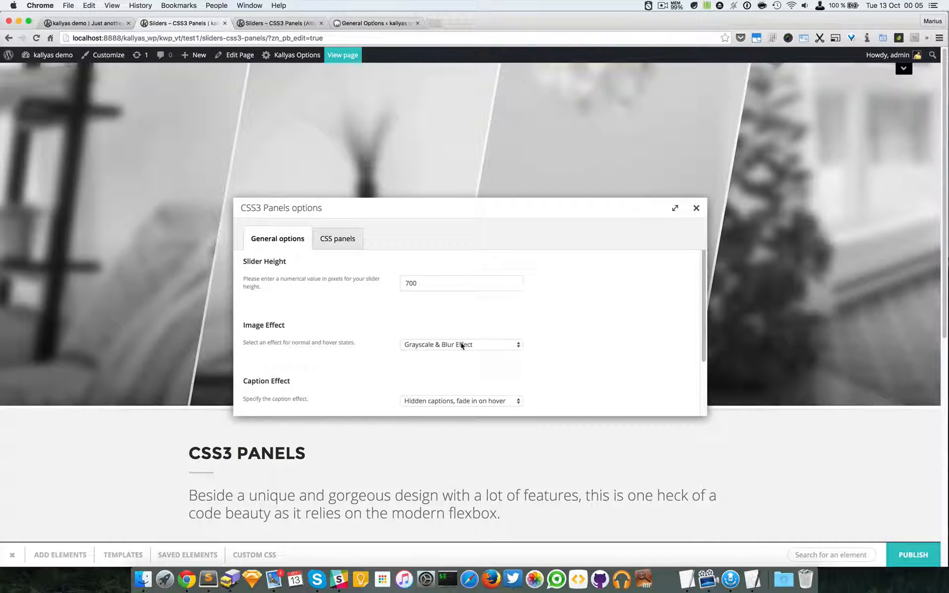
left_click(460, 401)
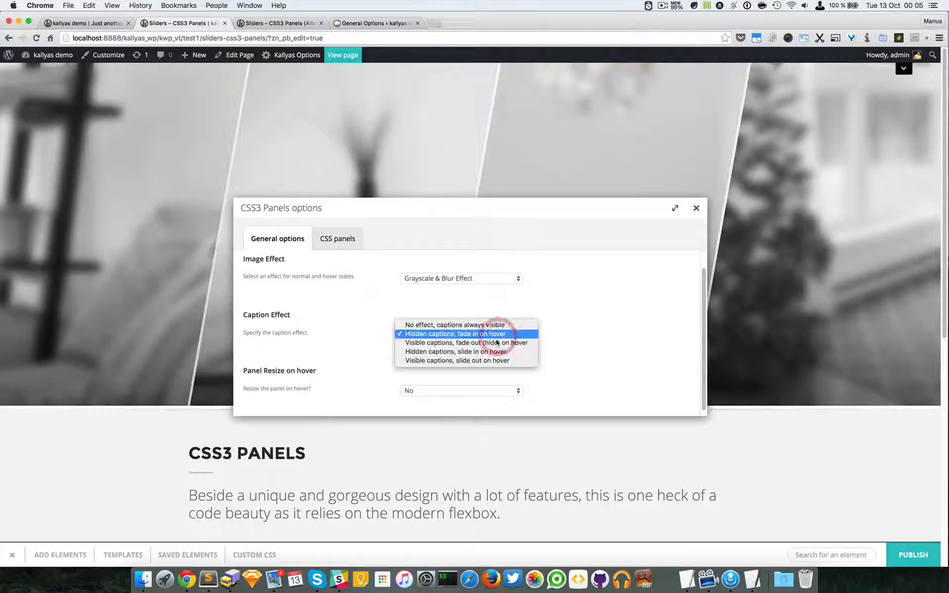
left_click(465, 343)
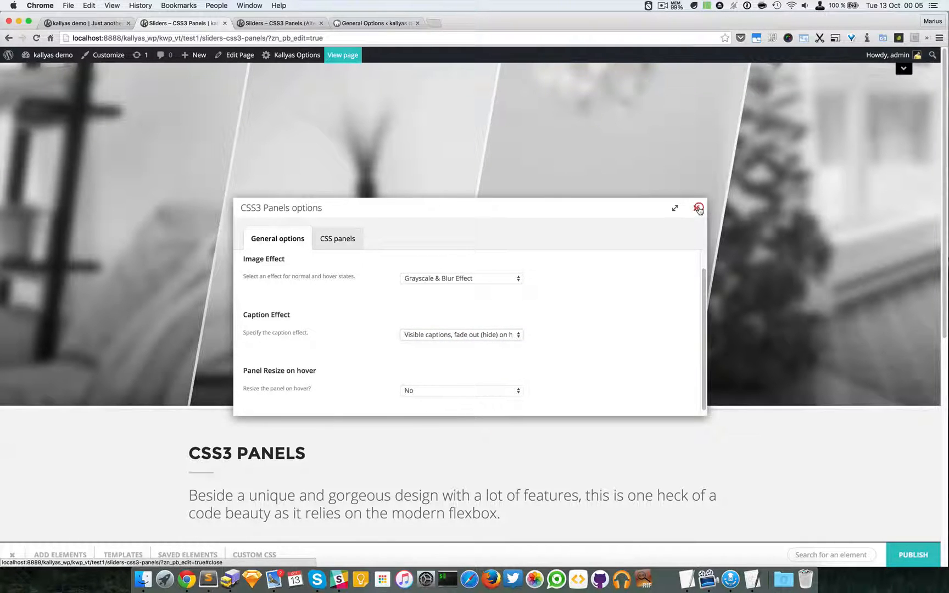
left_click(698, 208)
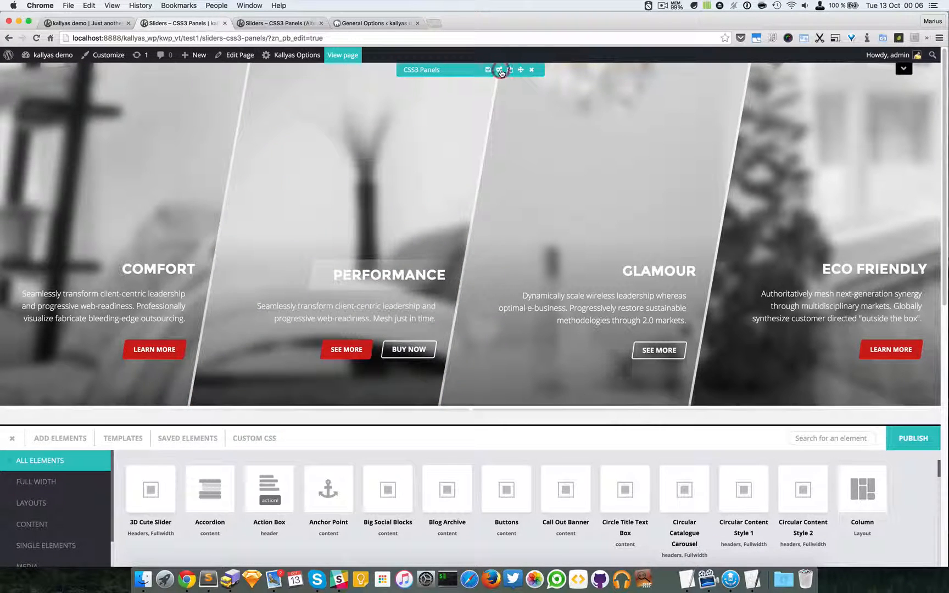
- Set Caption Effect to 'Visible captions, slide out on hover' and close the options
left_click(498, 69)
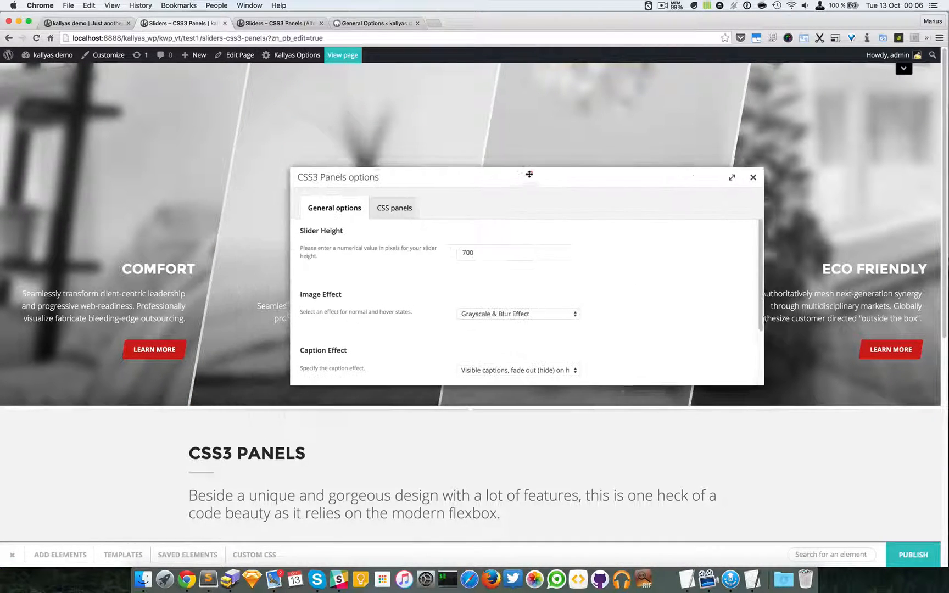
scroll("down", 3)
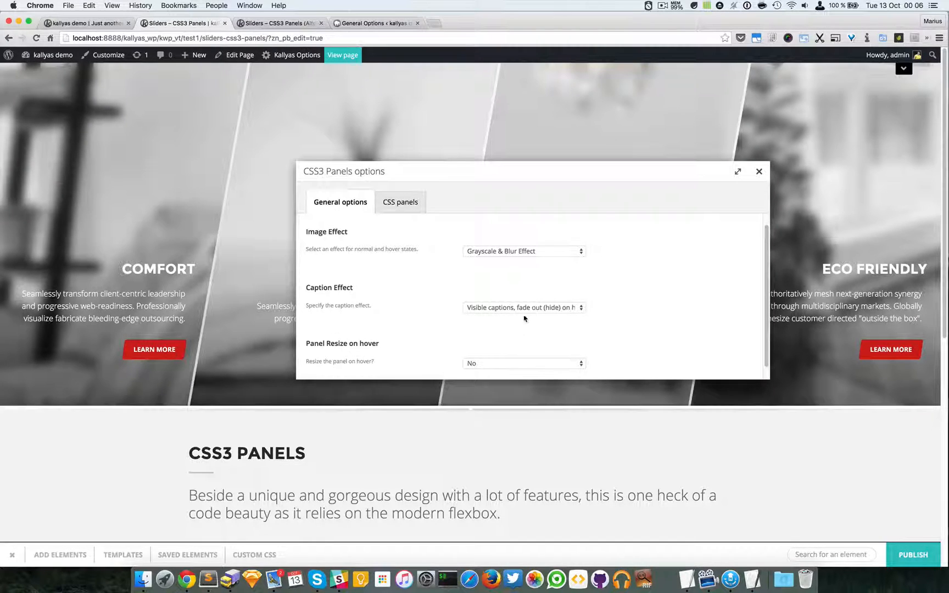
left_click(523, 307)
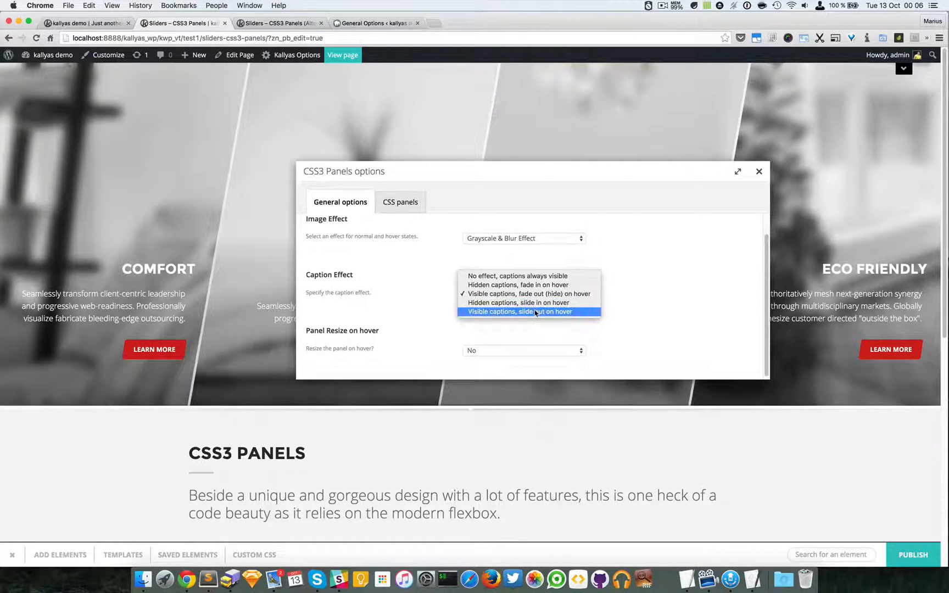
mouse_move(515, 303)
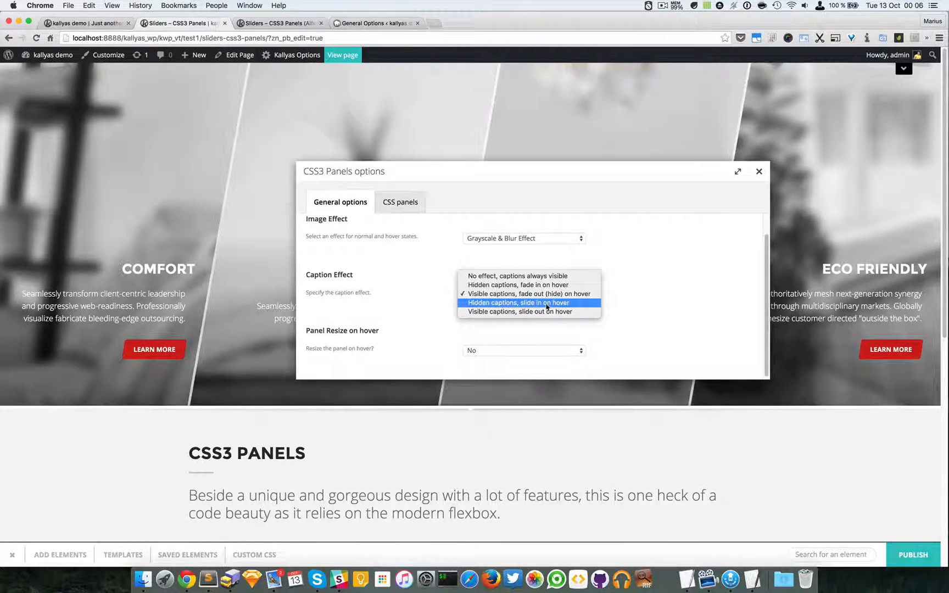
mouse_move(528, 312)
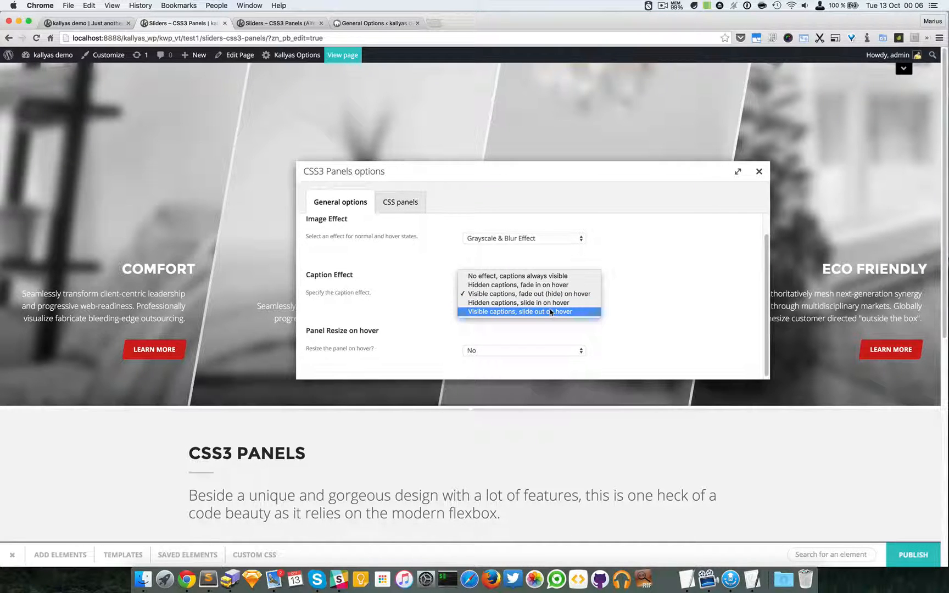
left_click(518, 310)
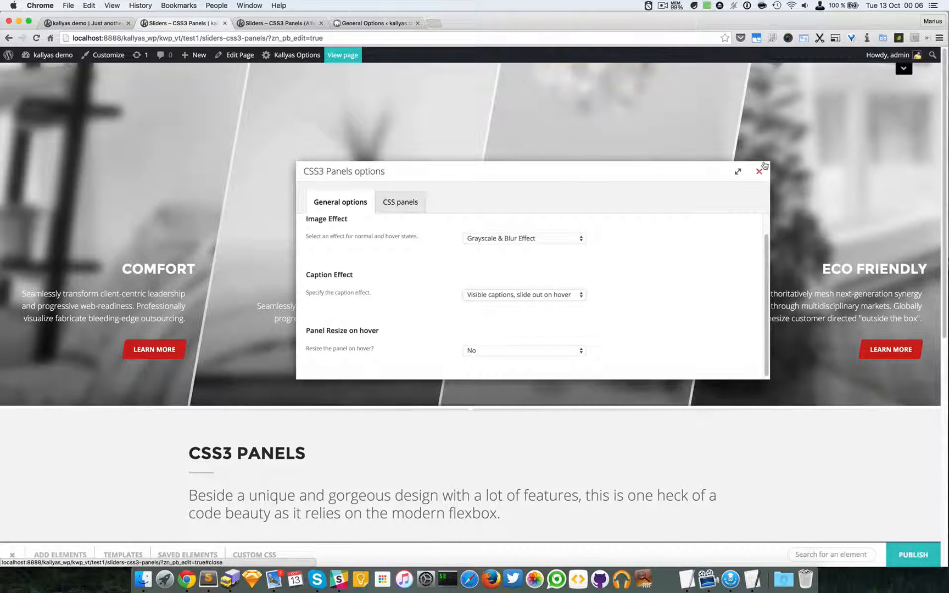
left_click(759, 172)
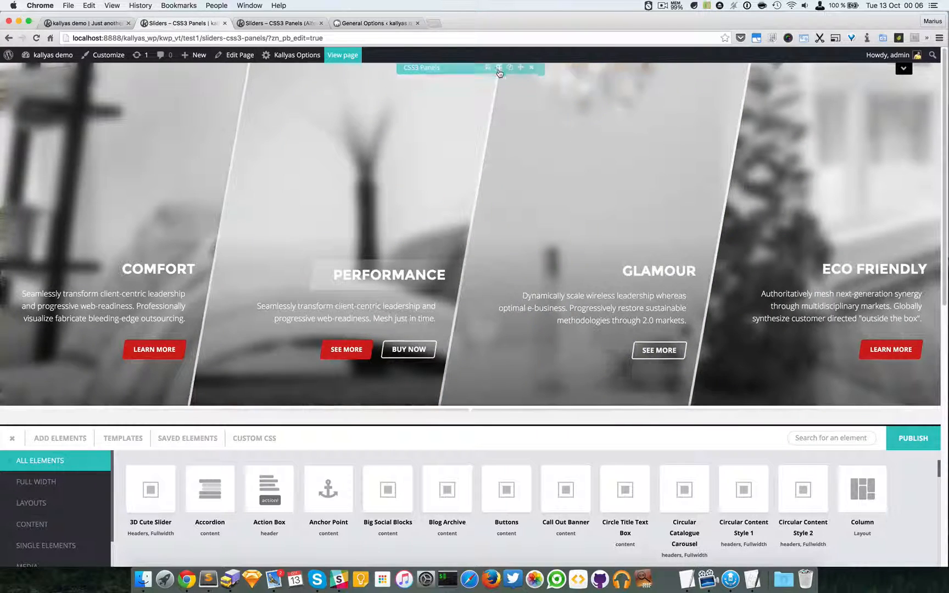
- Reopen the slider options on the CSS panels tab listing the four panel entries
left_click(497, 67)
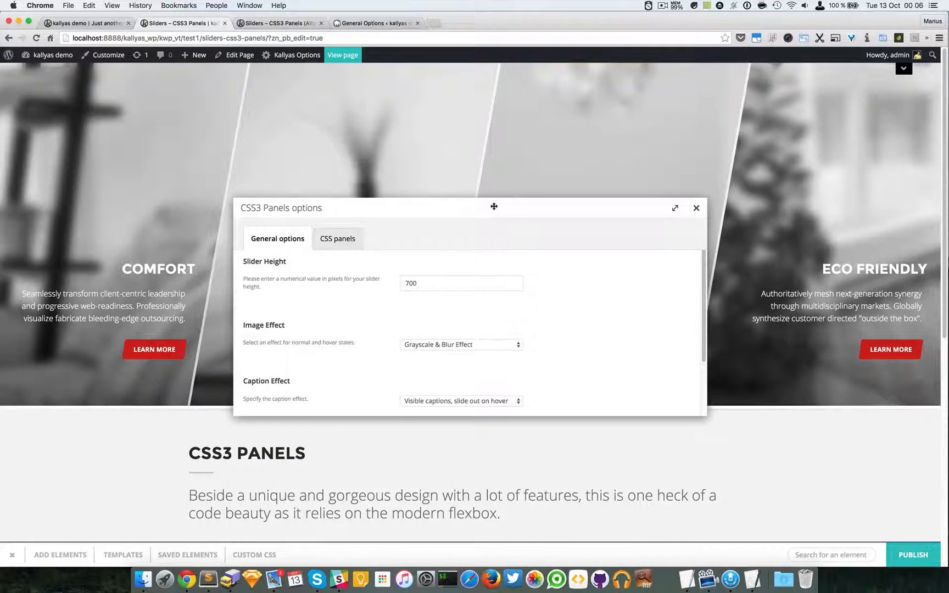
left_click(337, 239)
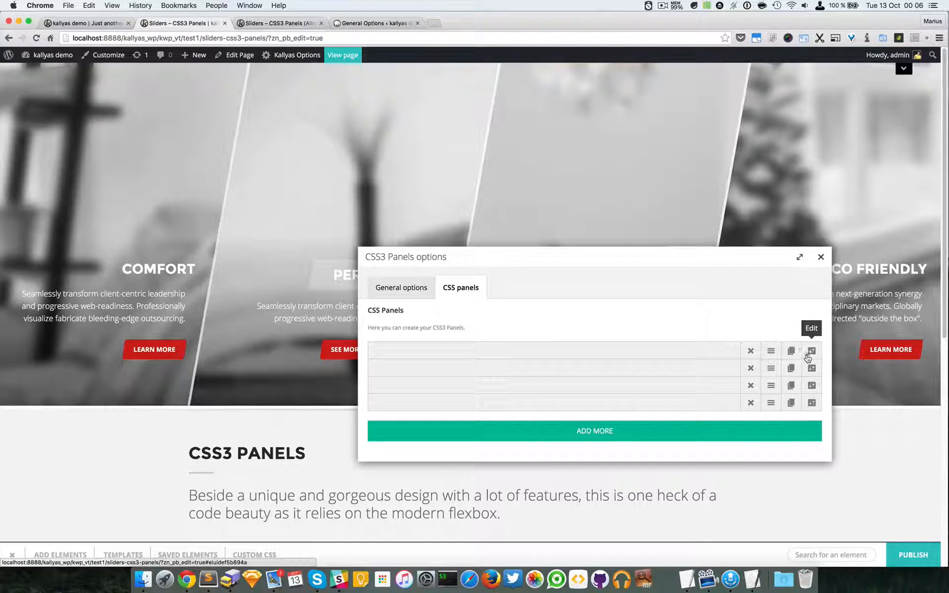
- Open the first panel's settings and review its COMFORT title at Normal size, text, button and image fields
left_click(811, 350)
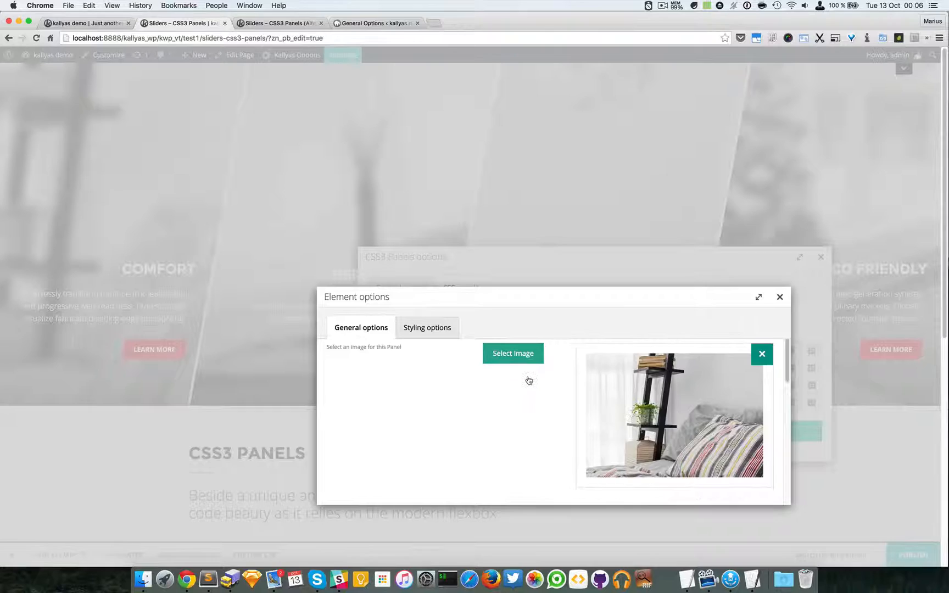
scroll("down", 3)
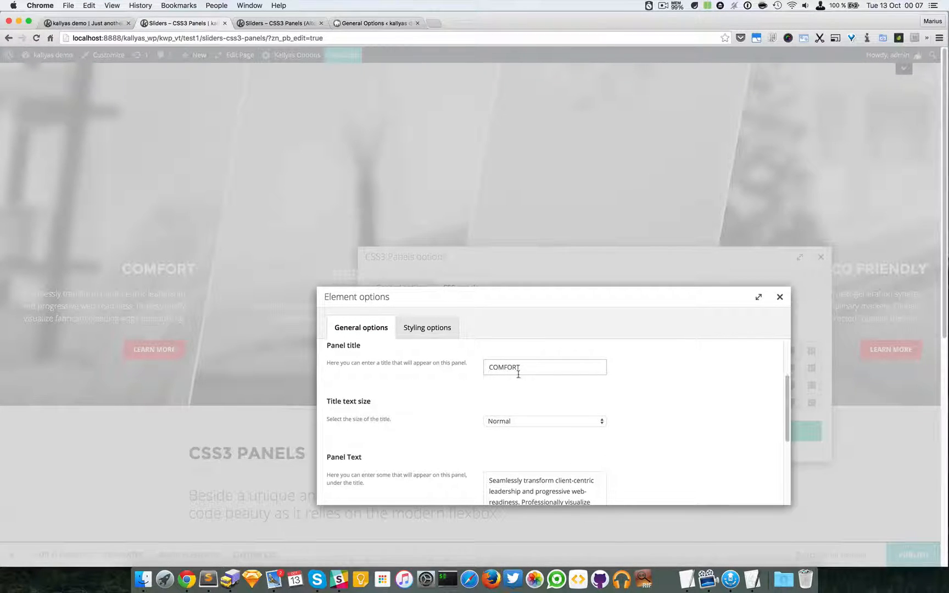
left_click(544, 422)
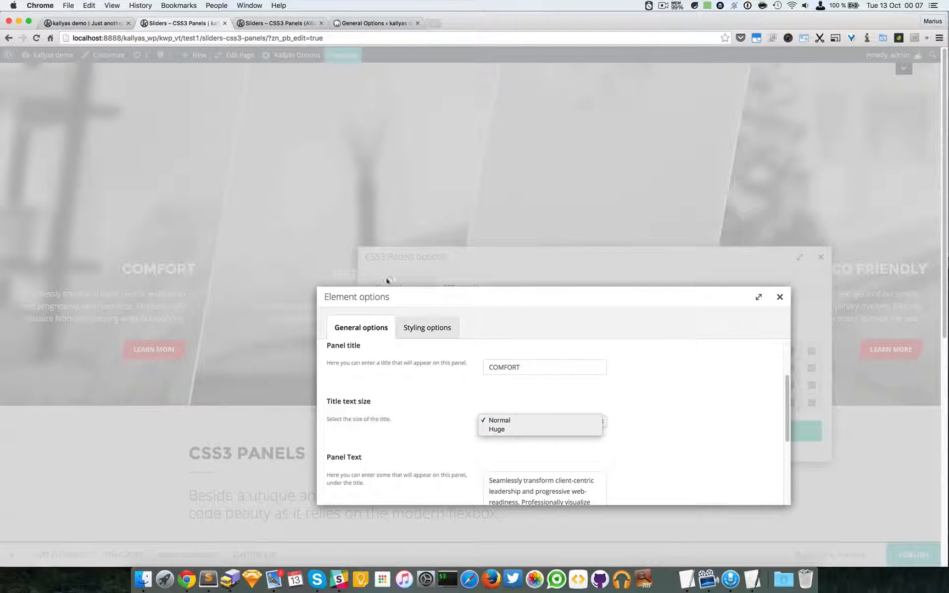
left_click(500, 419)
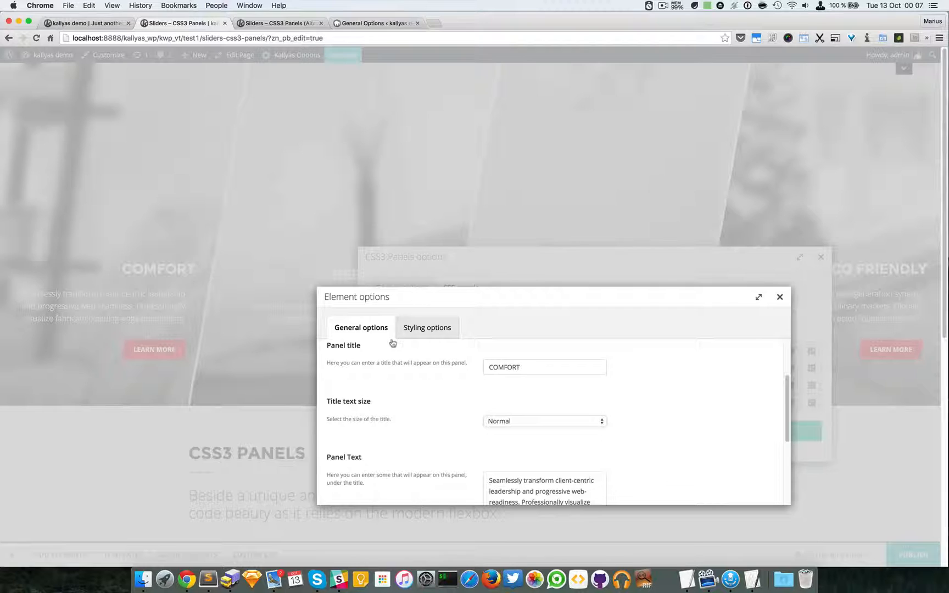
mouse_move(165, 270)
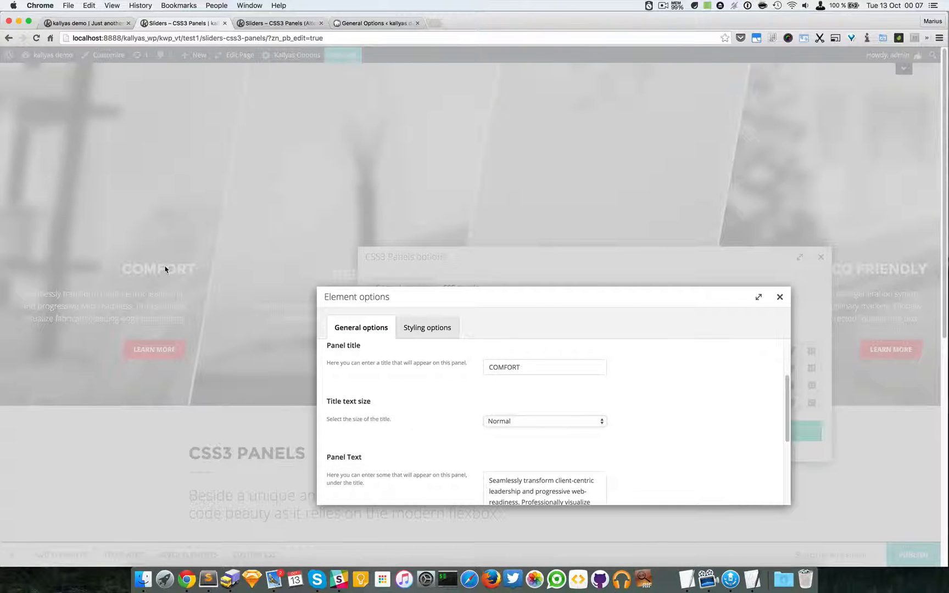
left_click(543, 420)
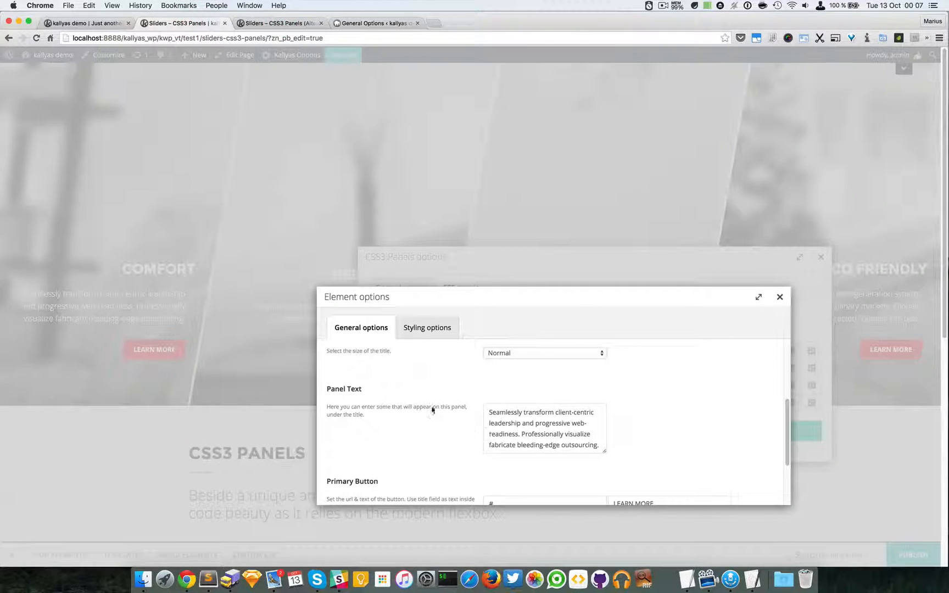
scroll("down", 3)
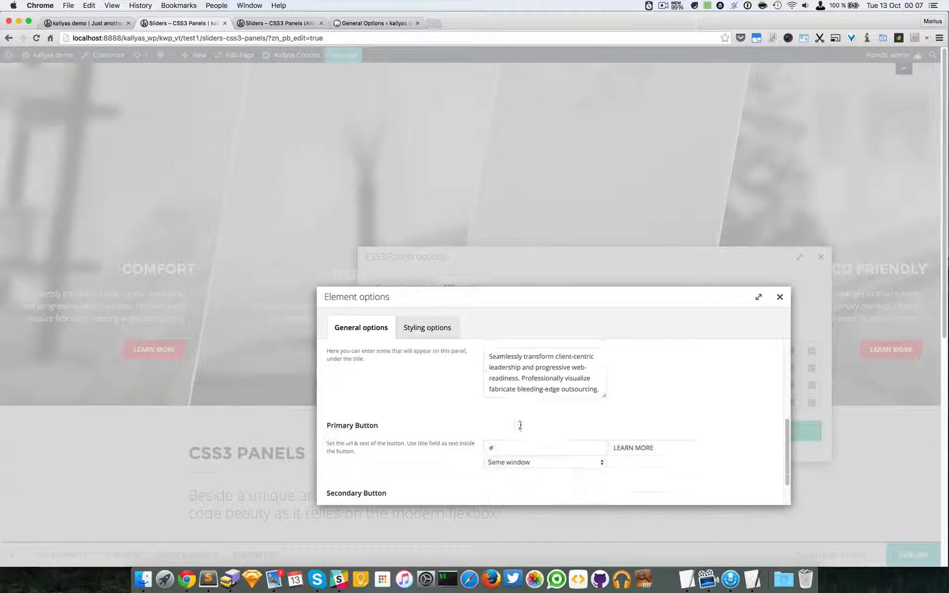
scroll("down", 3)
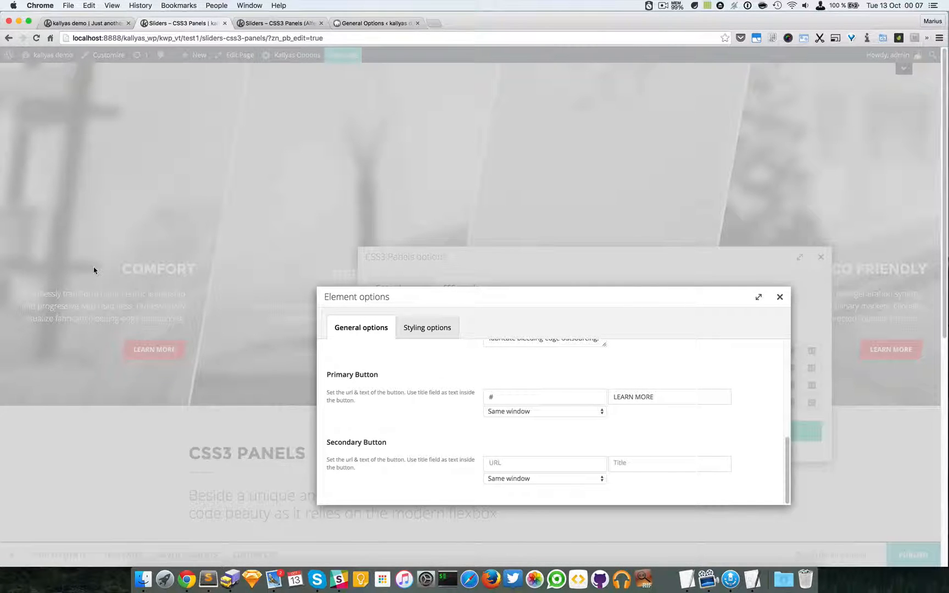
left_click(543, 396)
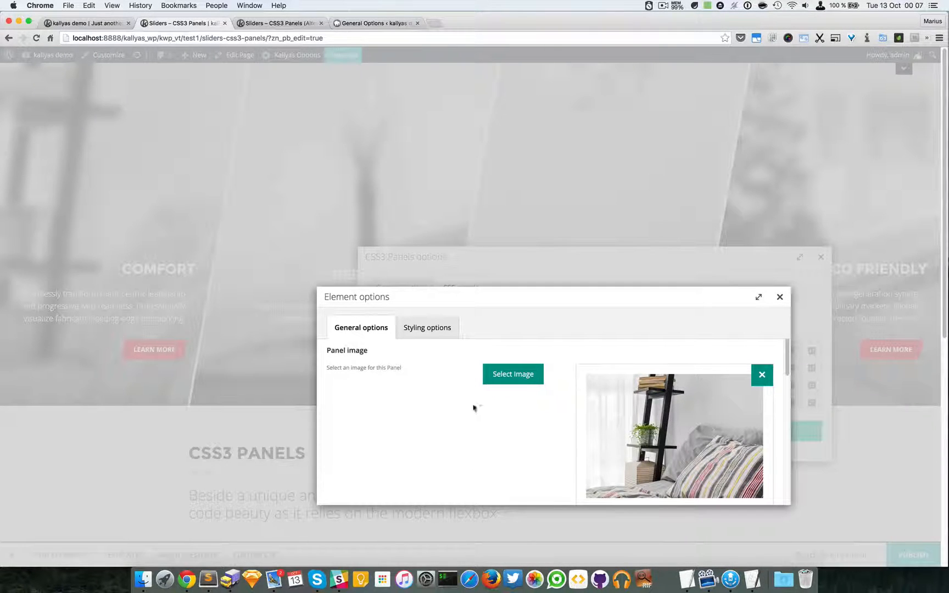
- Set the first panel's Text color theme to Dark in its Styling options
left_click(426, 327)
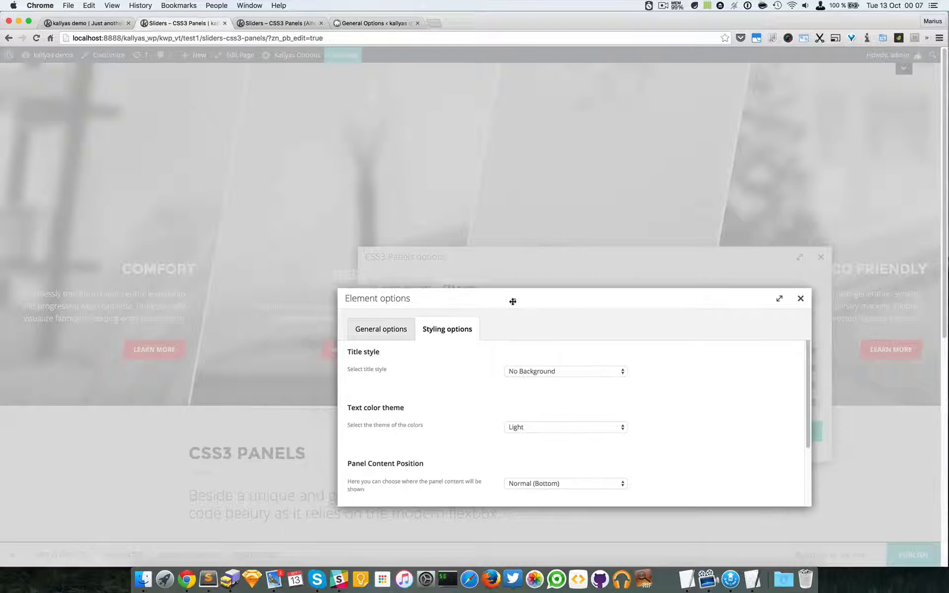
left_click(564, 372)
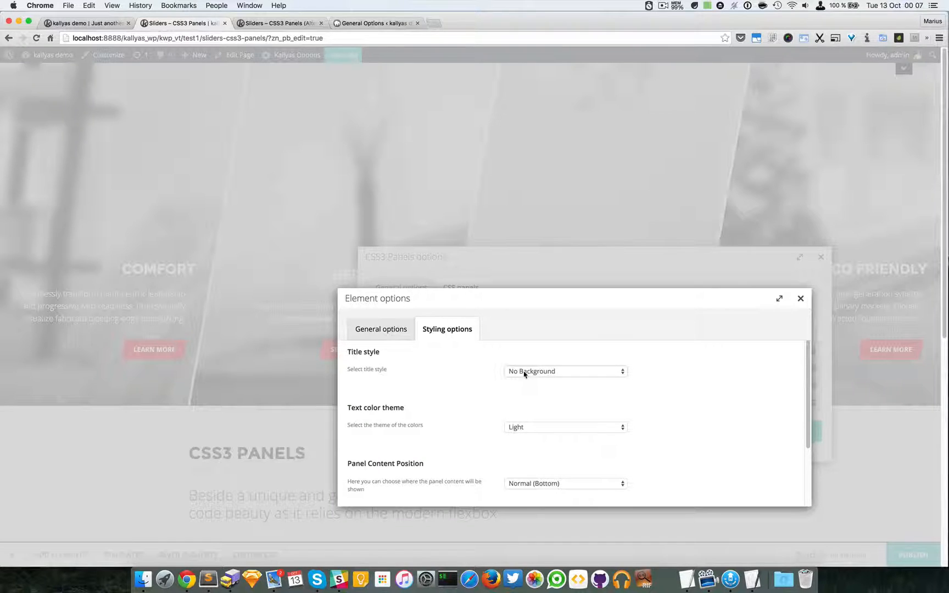
mouse_move(394, 271)
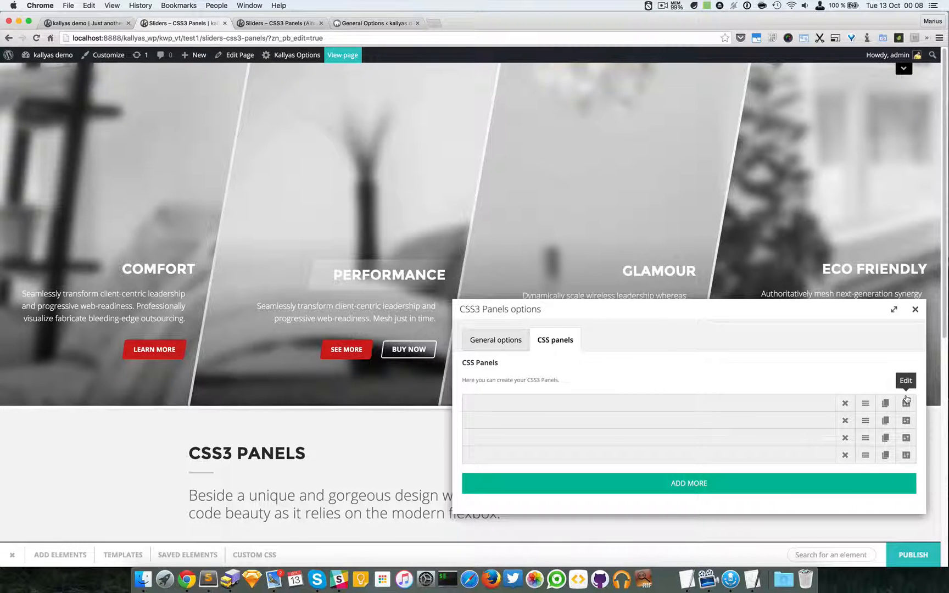
left_click(905, 381)
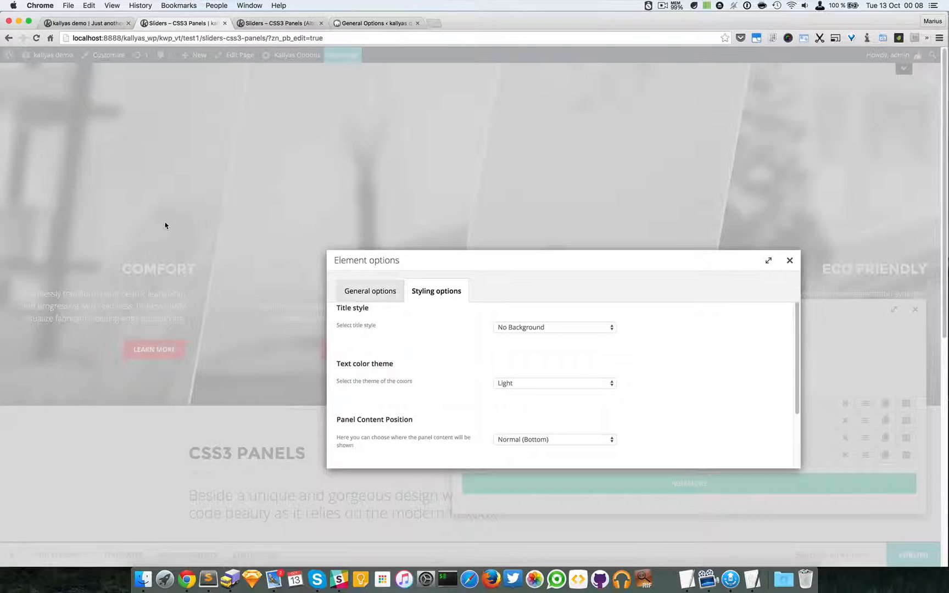
mouse_move(531, 395)
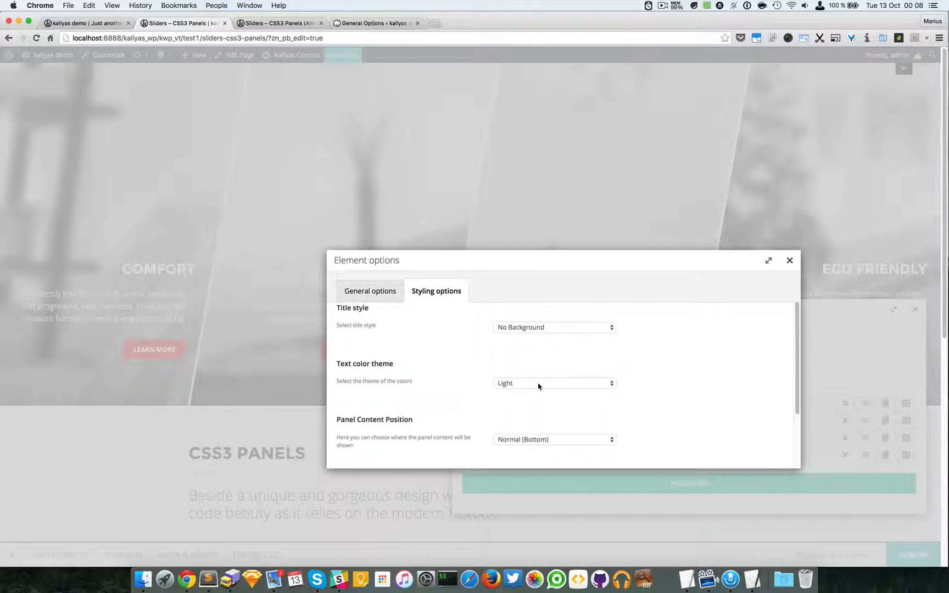
mouse_move(109, 162)
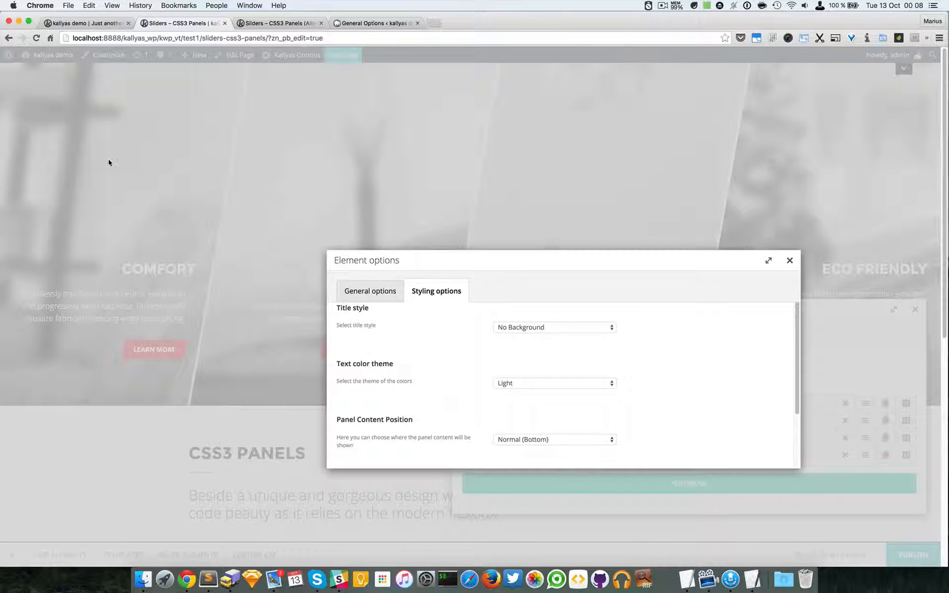
mouse_move(432, 338)
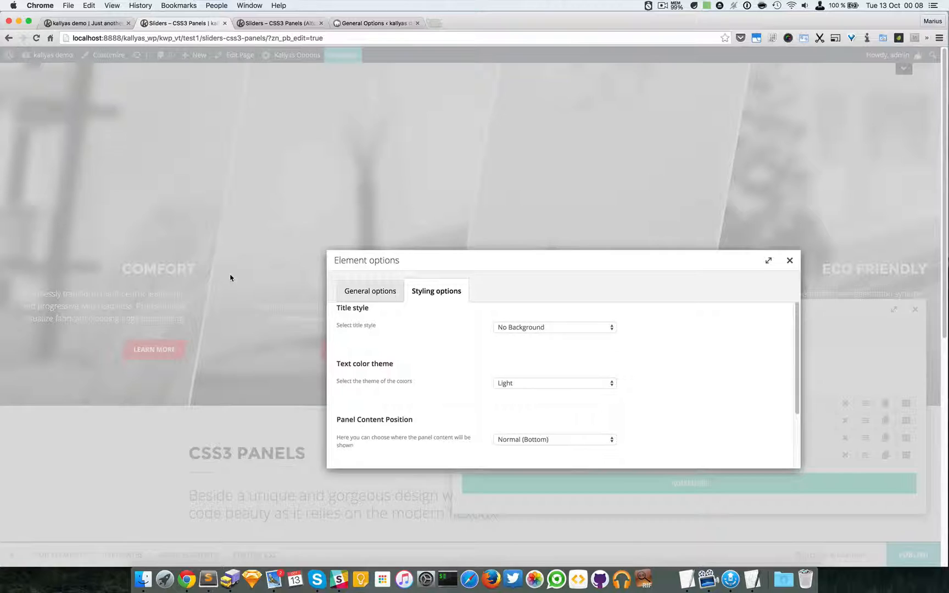
left_click(553, 383)
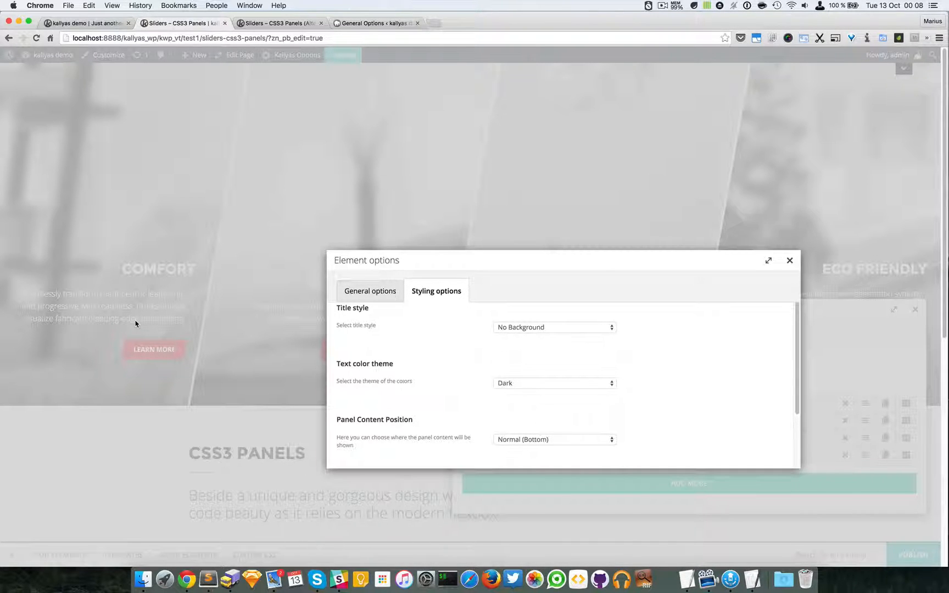
mouse_move(158, 147)
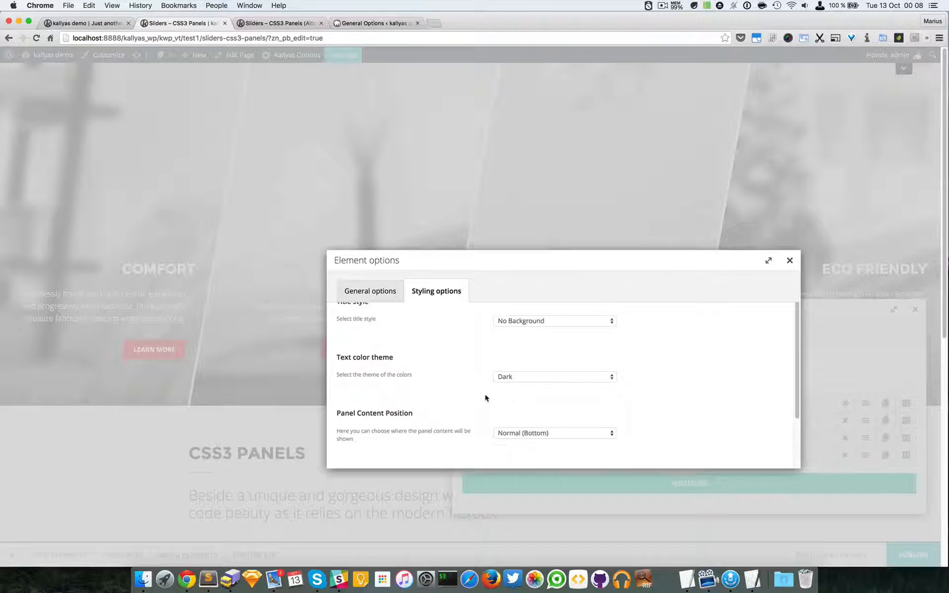
- Review the Panel Content Position choices and close the first panel's settings
scroll("down", 3)
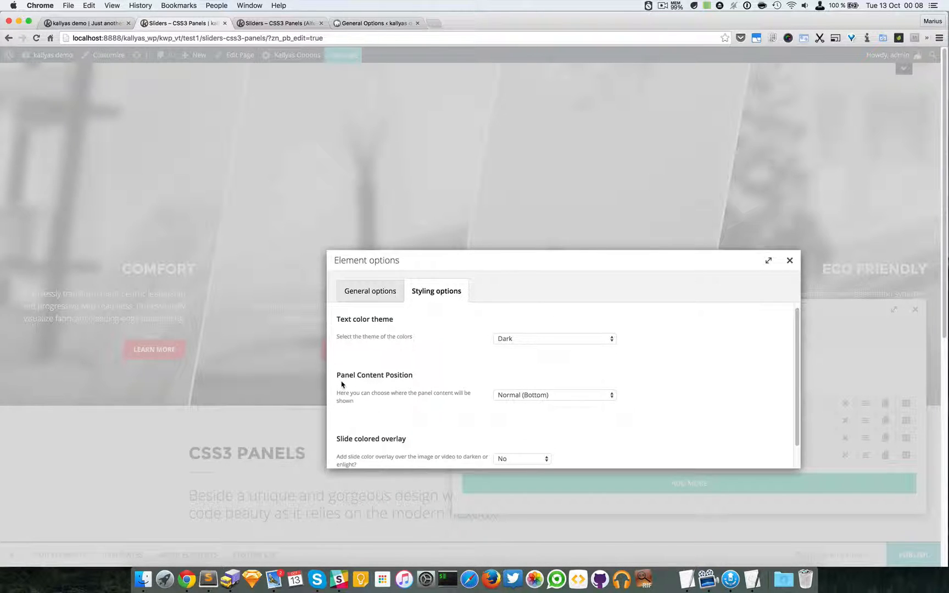
mouse_move(530, 388)
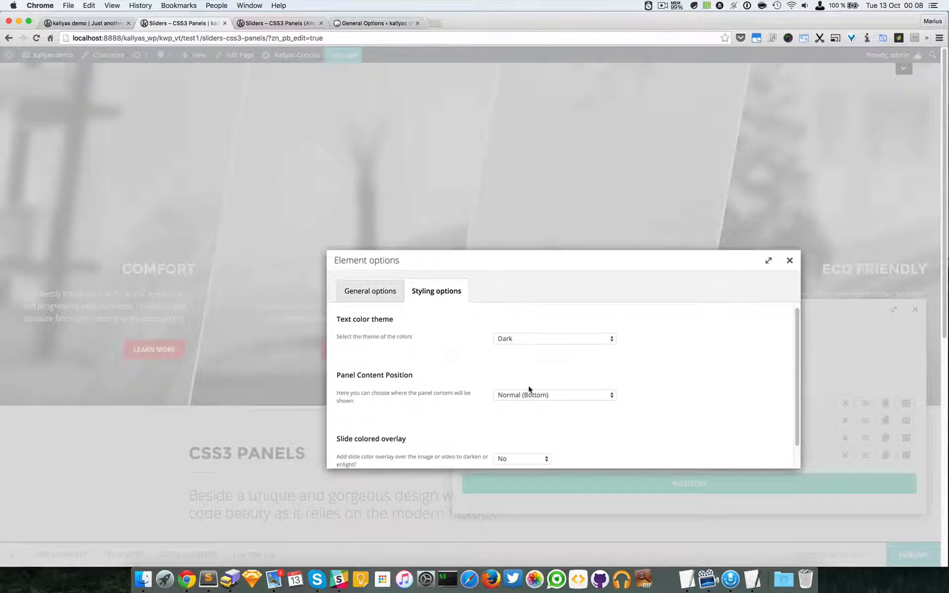
left_click(553, 395)
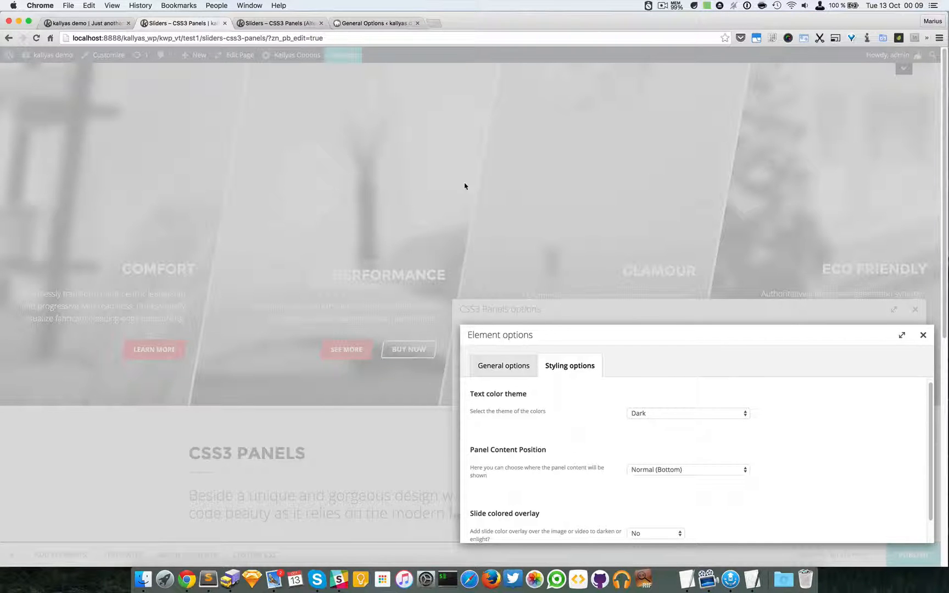
mouse_move(366, 210)
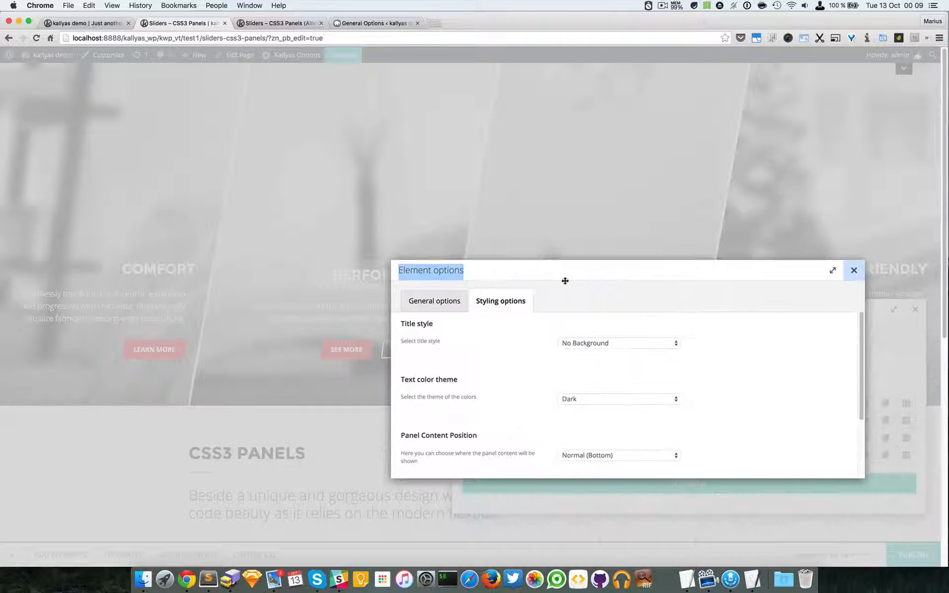
scroll("down", 3)
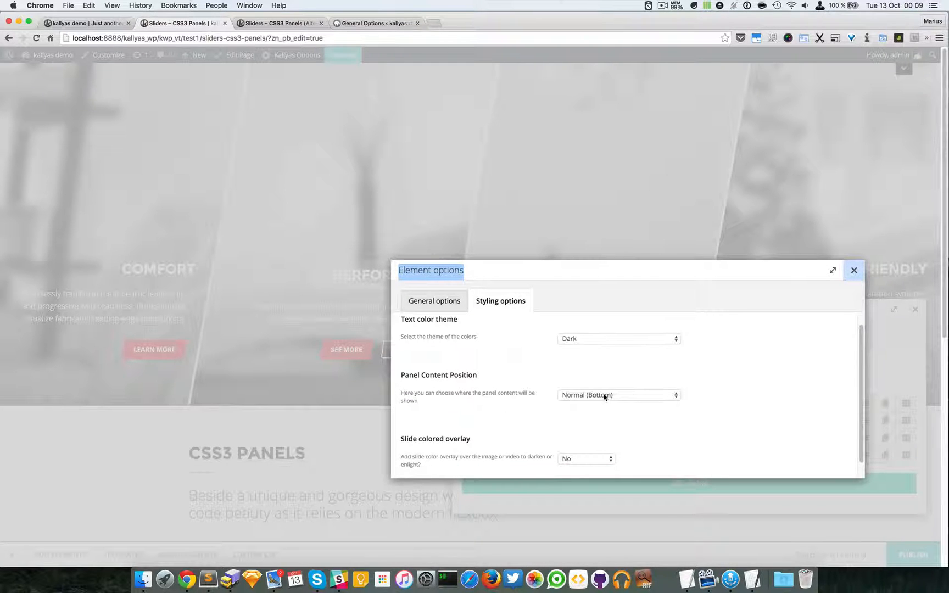
left_click(617, 394)
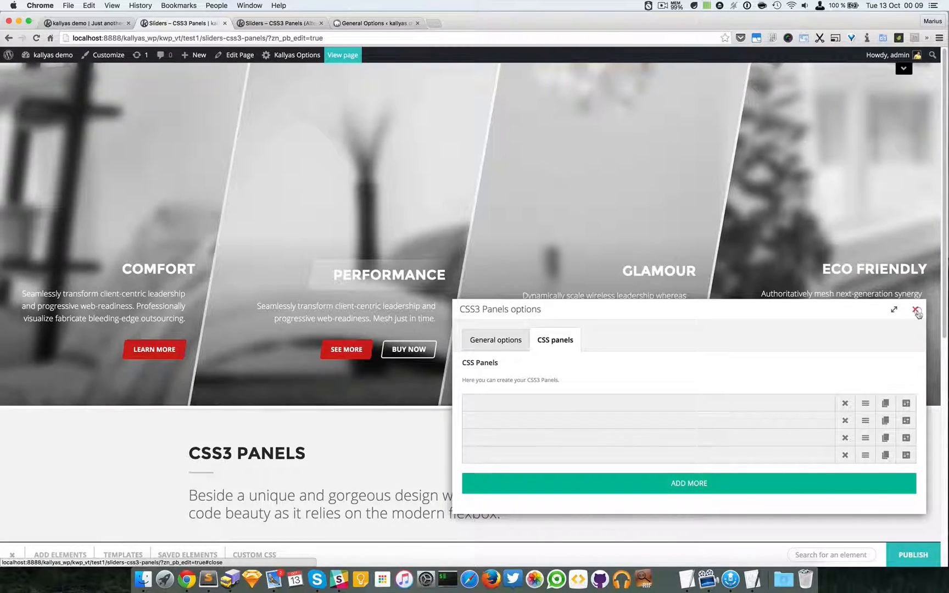
- Close the slider options, reopen them and edit the first (COMFORT) panel again
left_click(917, 311)
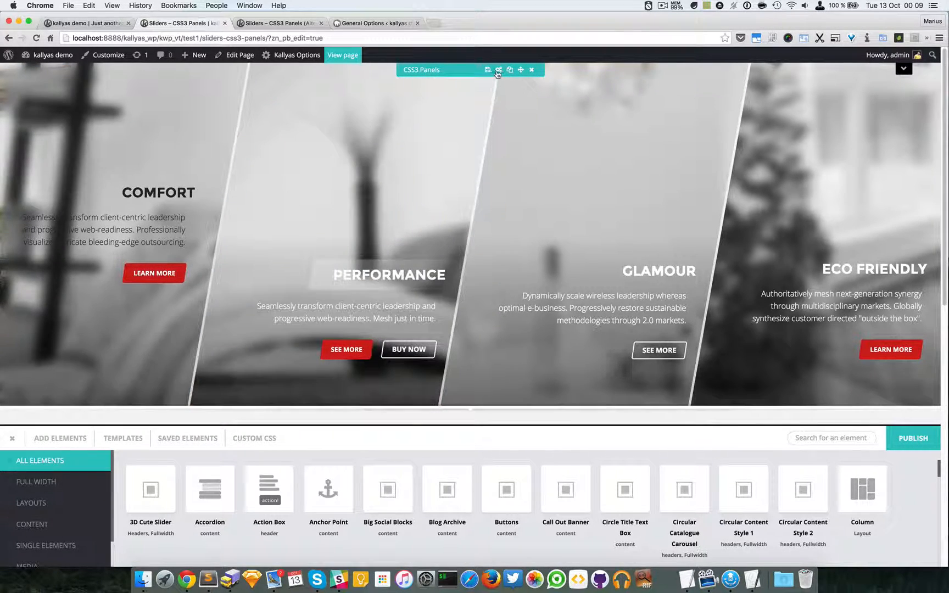
left_click(497, 70)
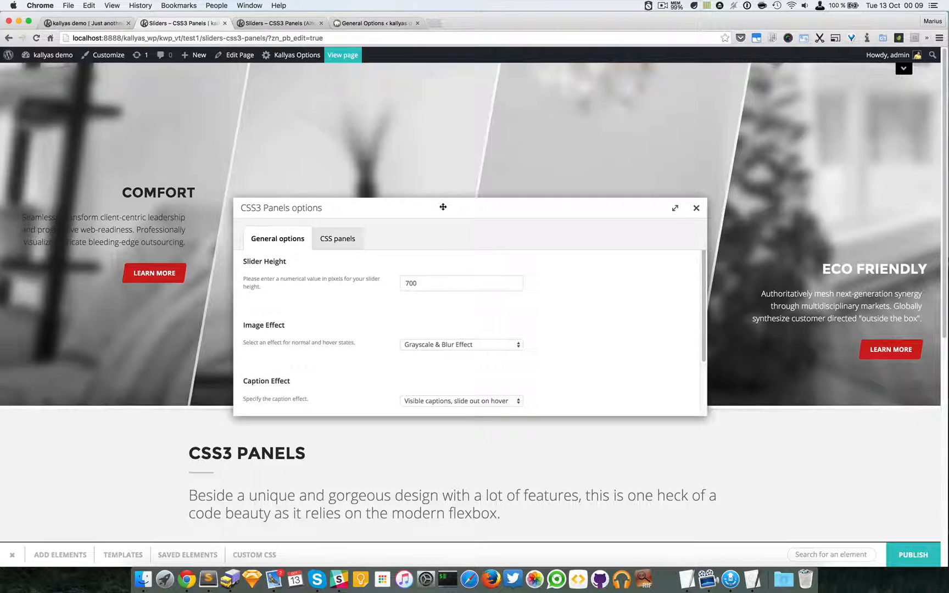
left_click(338, 238)
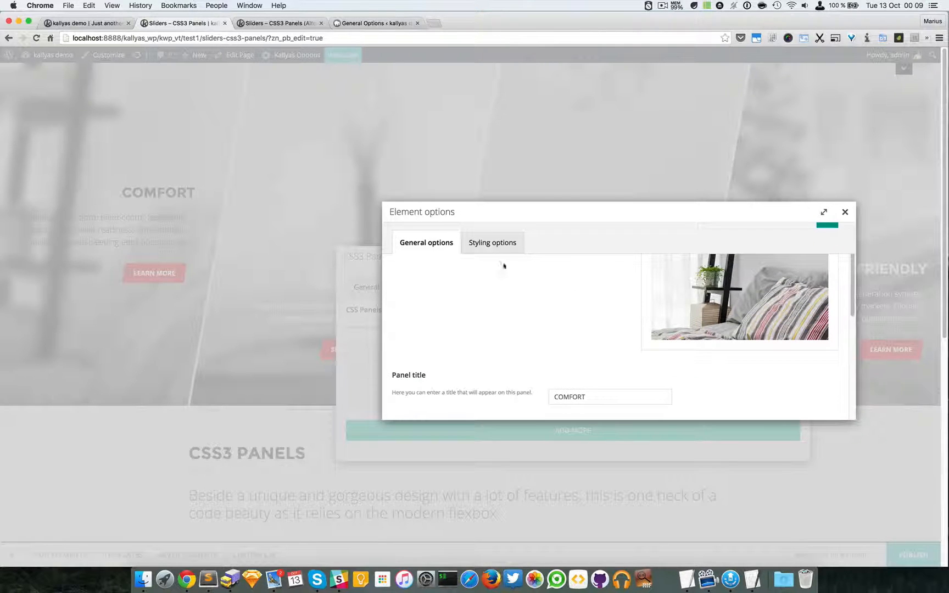
- Give the COMFORT panel Upper position and a red slide overlay at 90 opacity
left_click(492, 241)
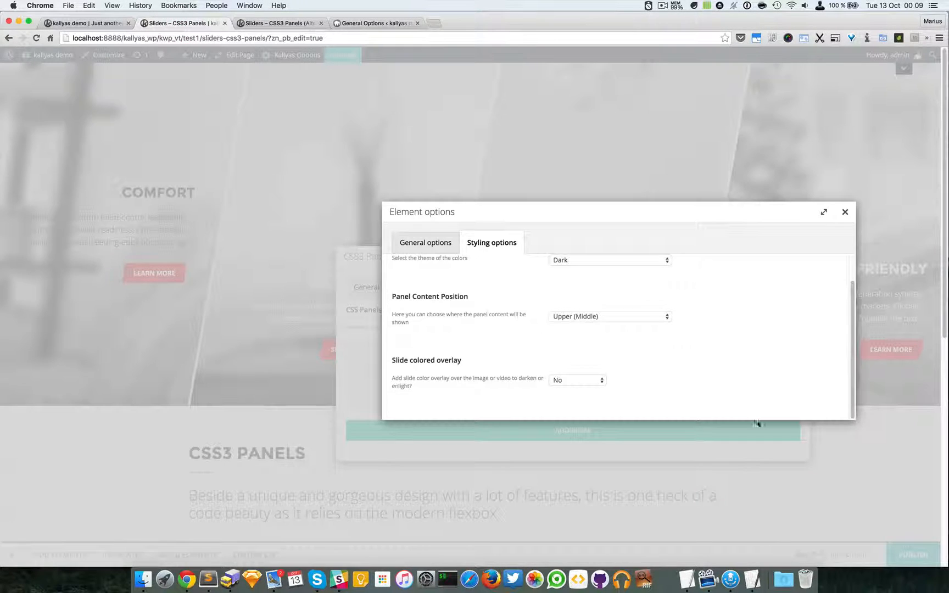
left_click(575, 380)
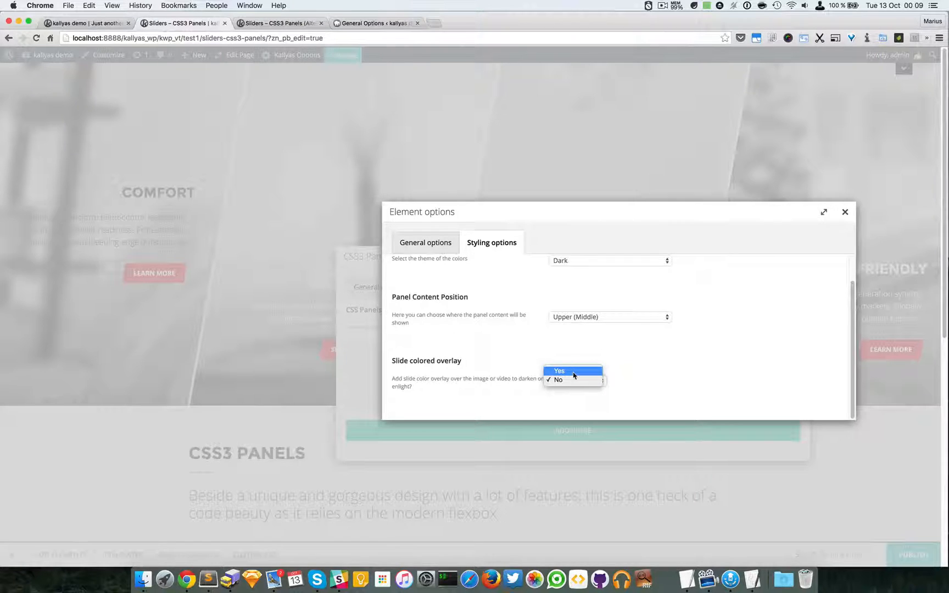
left_click(558, 371)
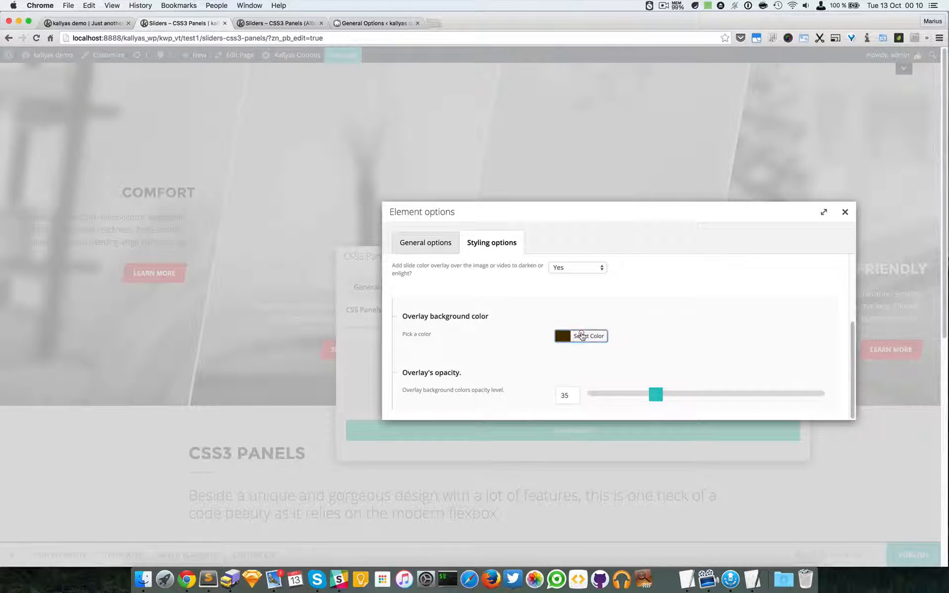
left_click(579, 336)
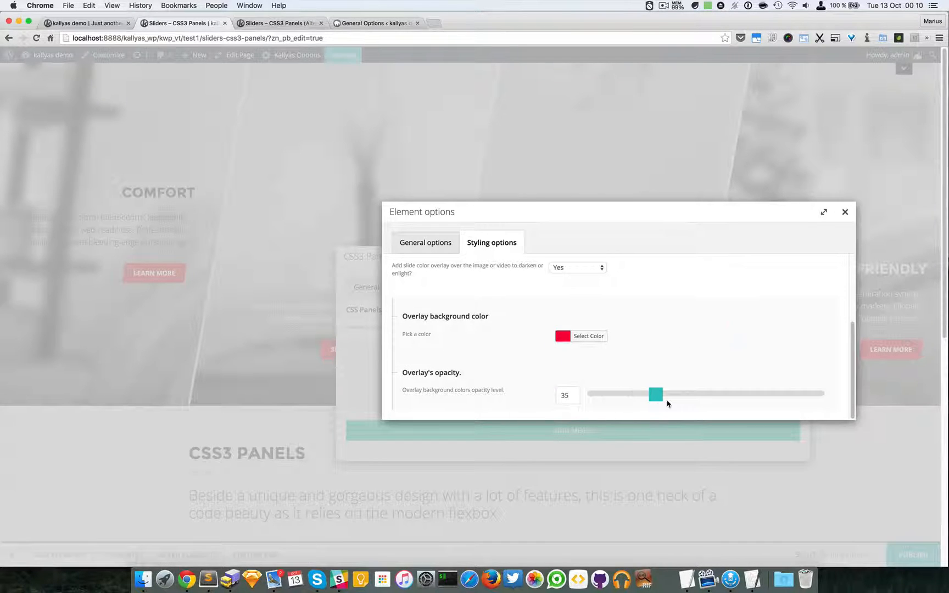
left_click_drag(656, 395, 801, 394)
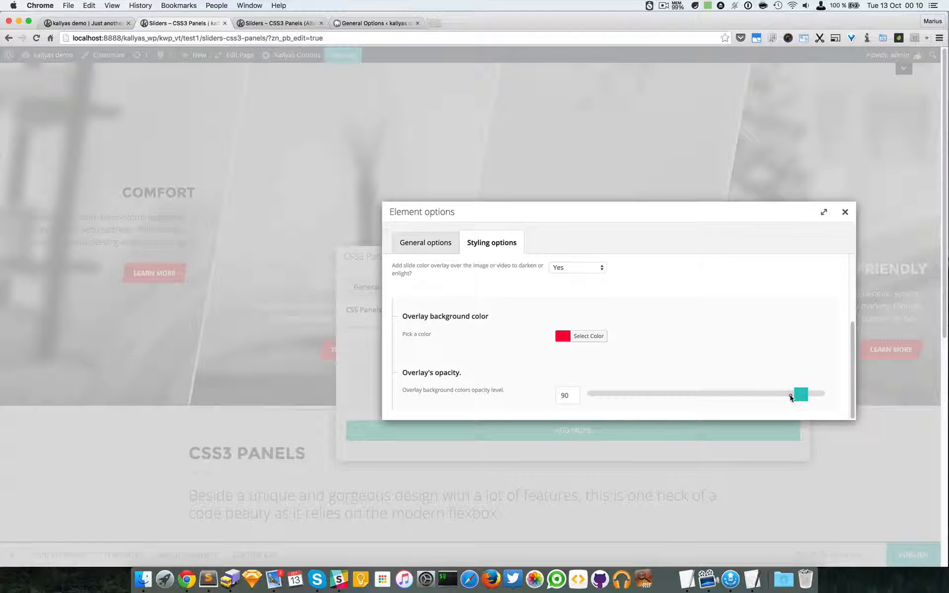
- Close the panel's settings and the CSS3 Panels slider options
left_click(846, 212)
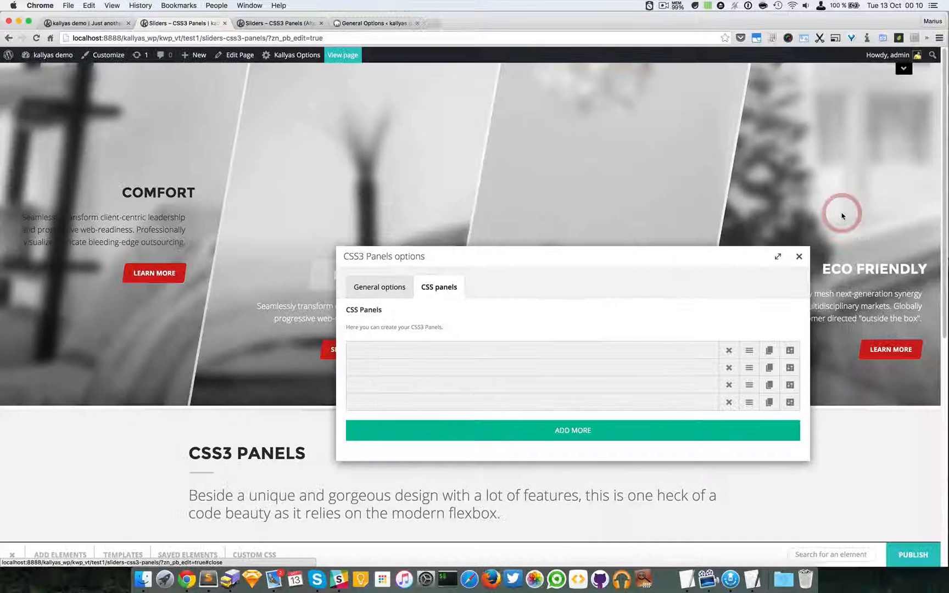
left_click(798, 256)
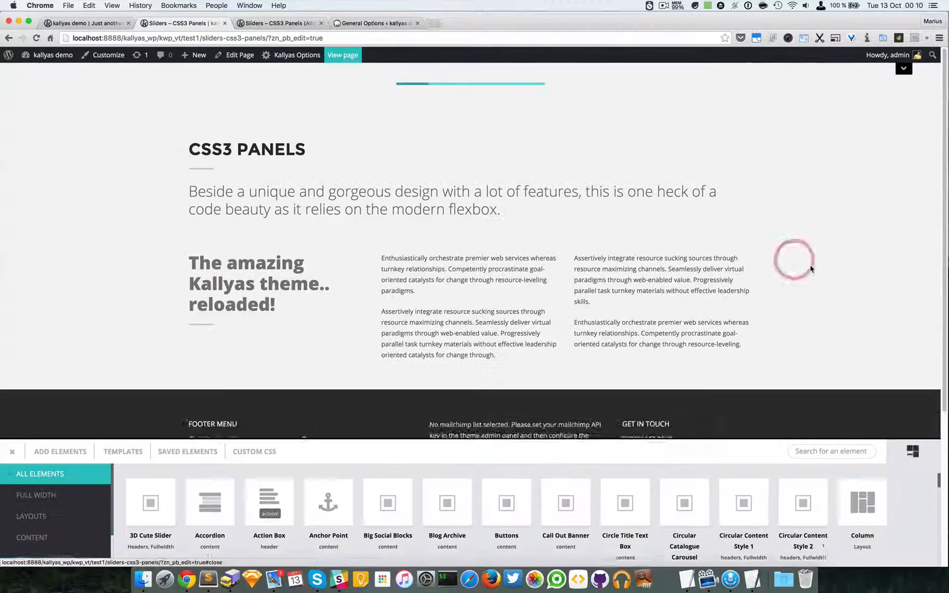